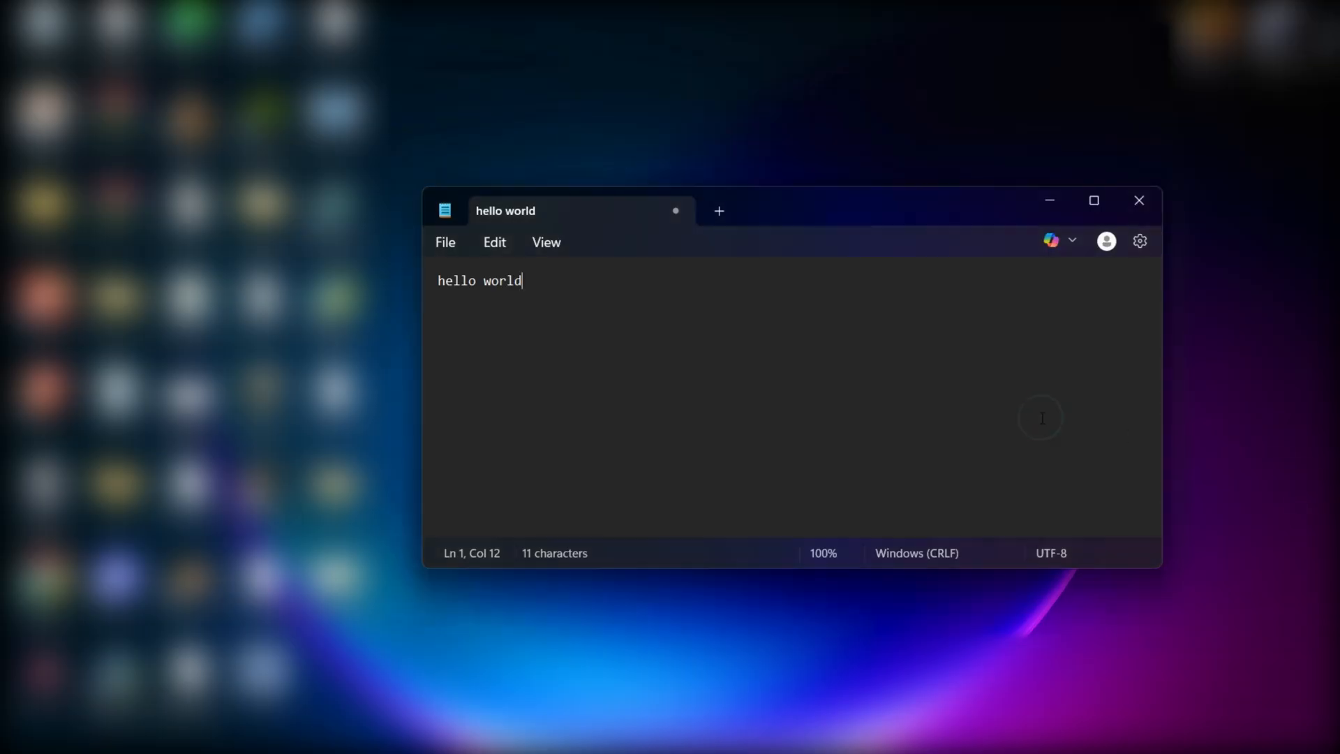
mouse_move(1028, 416)
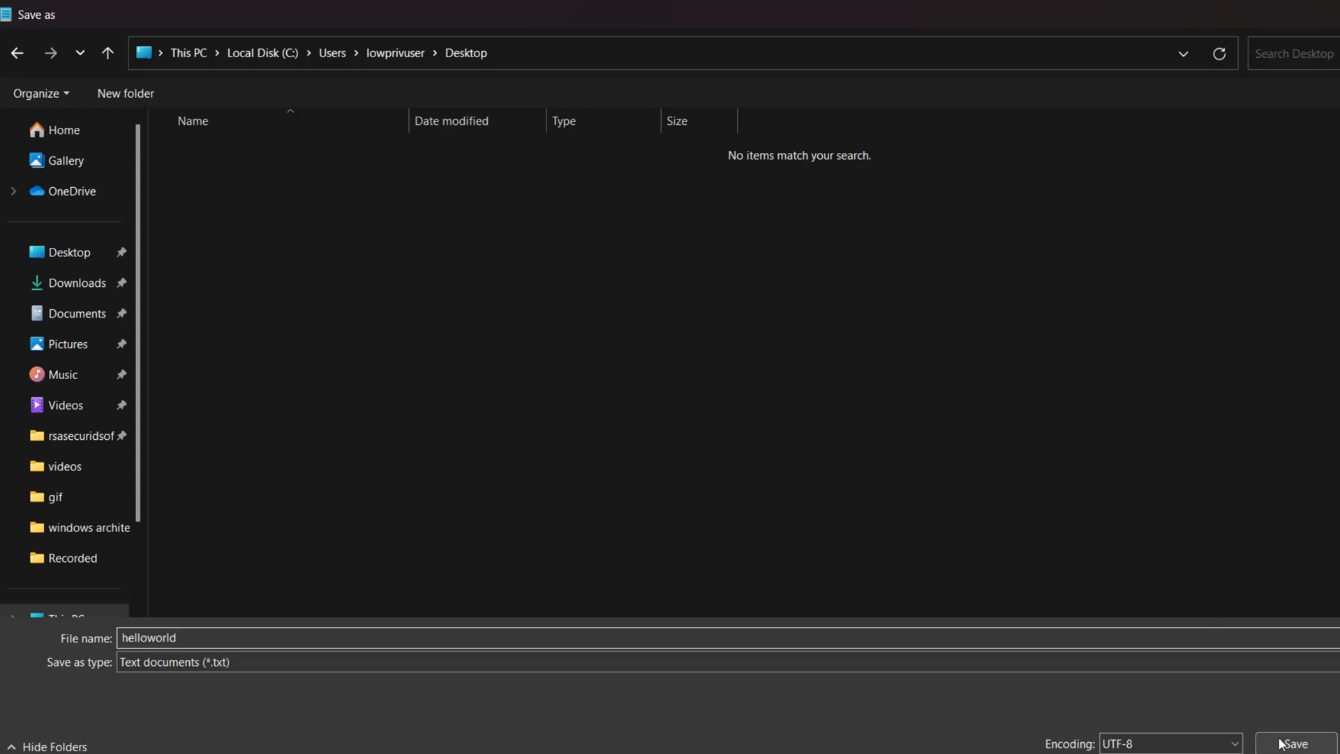
Step: Bring the x64dbg debugger window to the front
click(1294, 743)
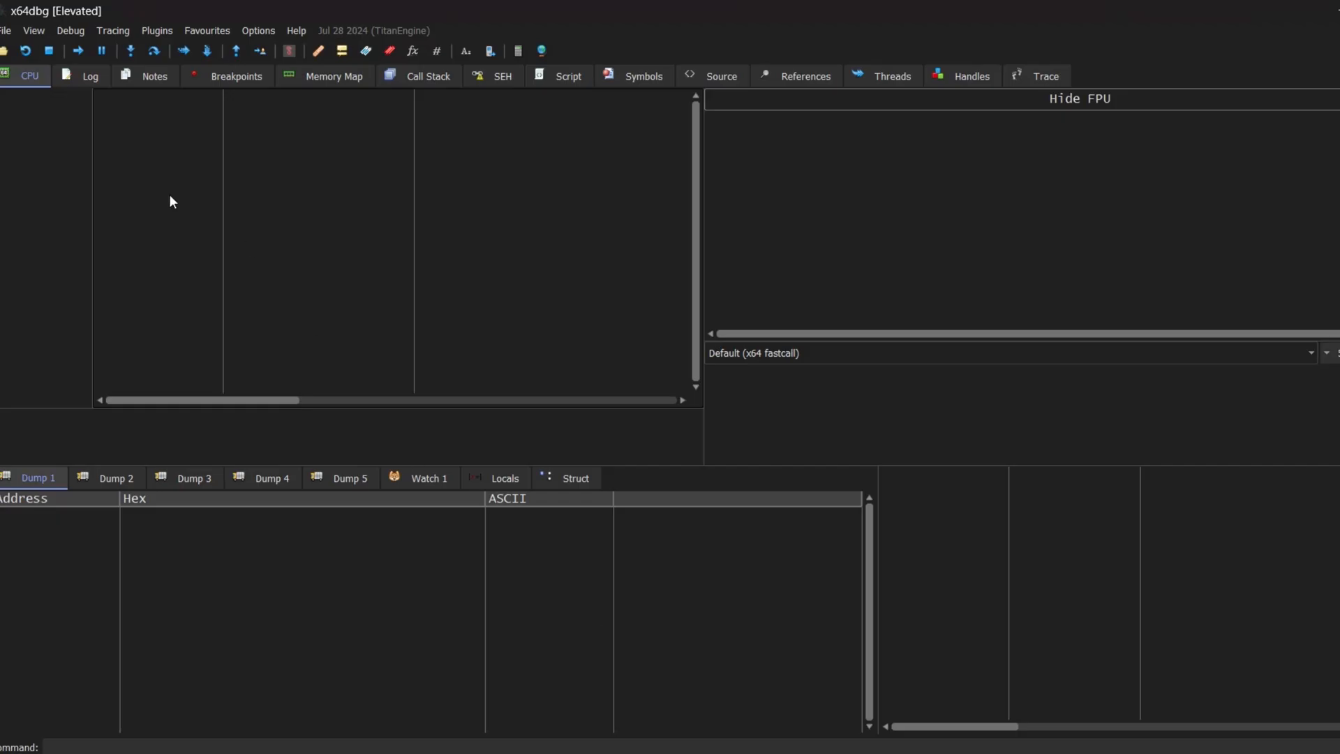
Step: Attach the debugger to the running Notepad process (PID 3988)
click(6, 29)
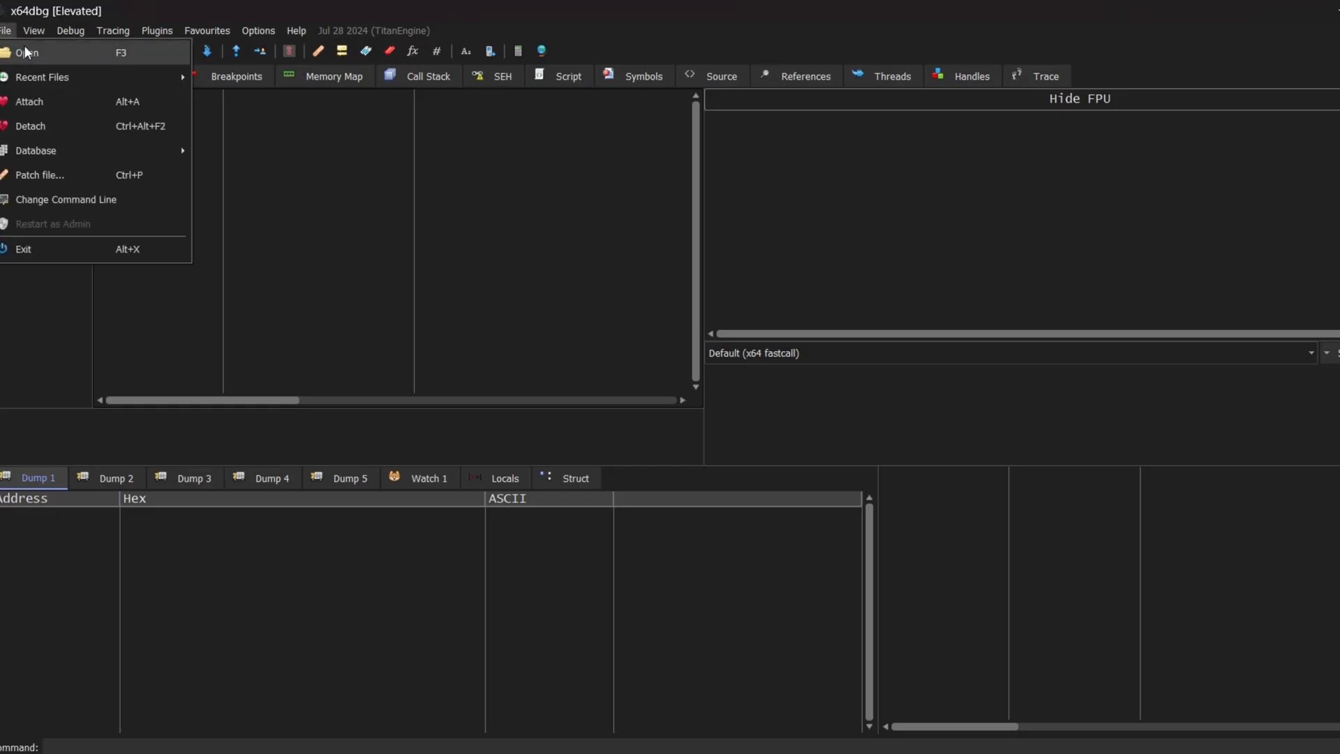
click(30, 102)
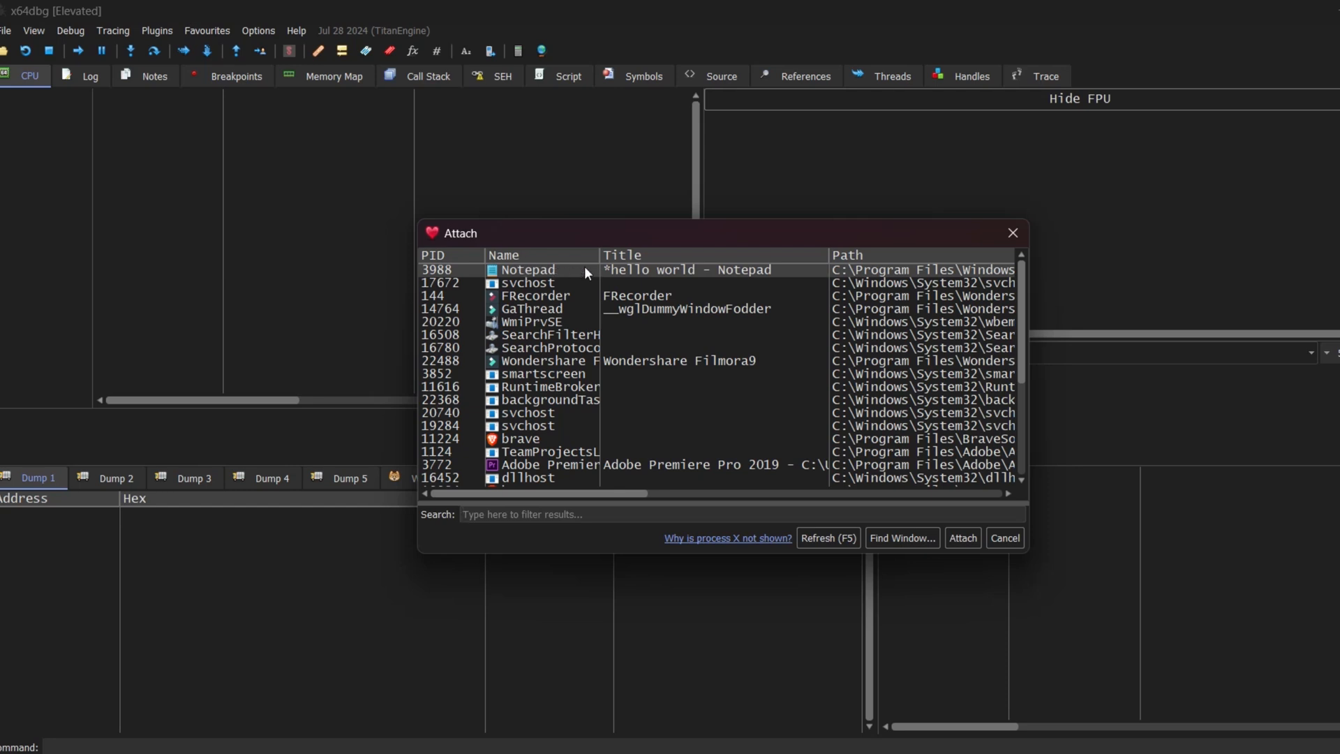
click(960, 537)
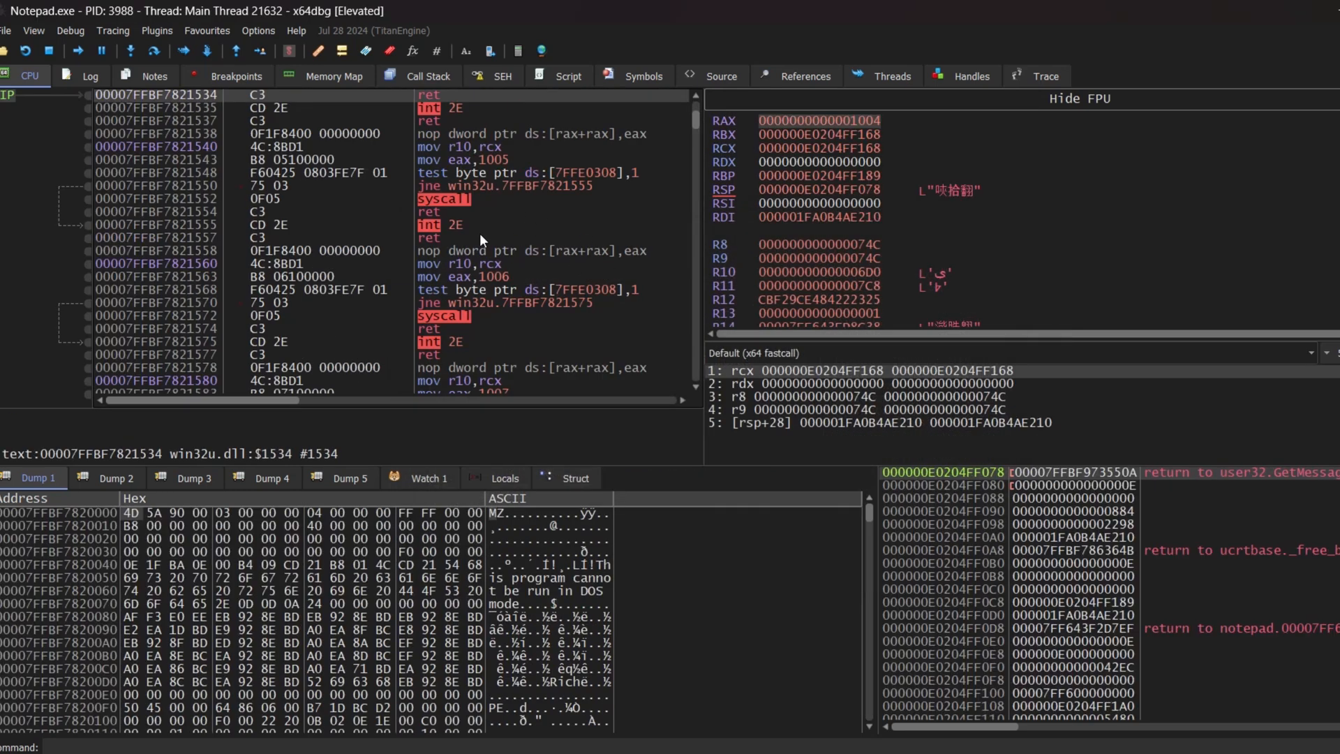
Step: Glance over the Tracing menu, then view the empty breakpoint list
click(114, 31)
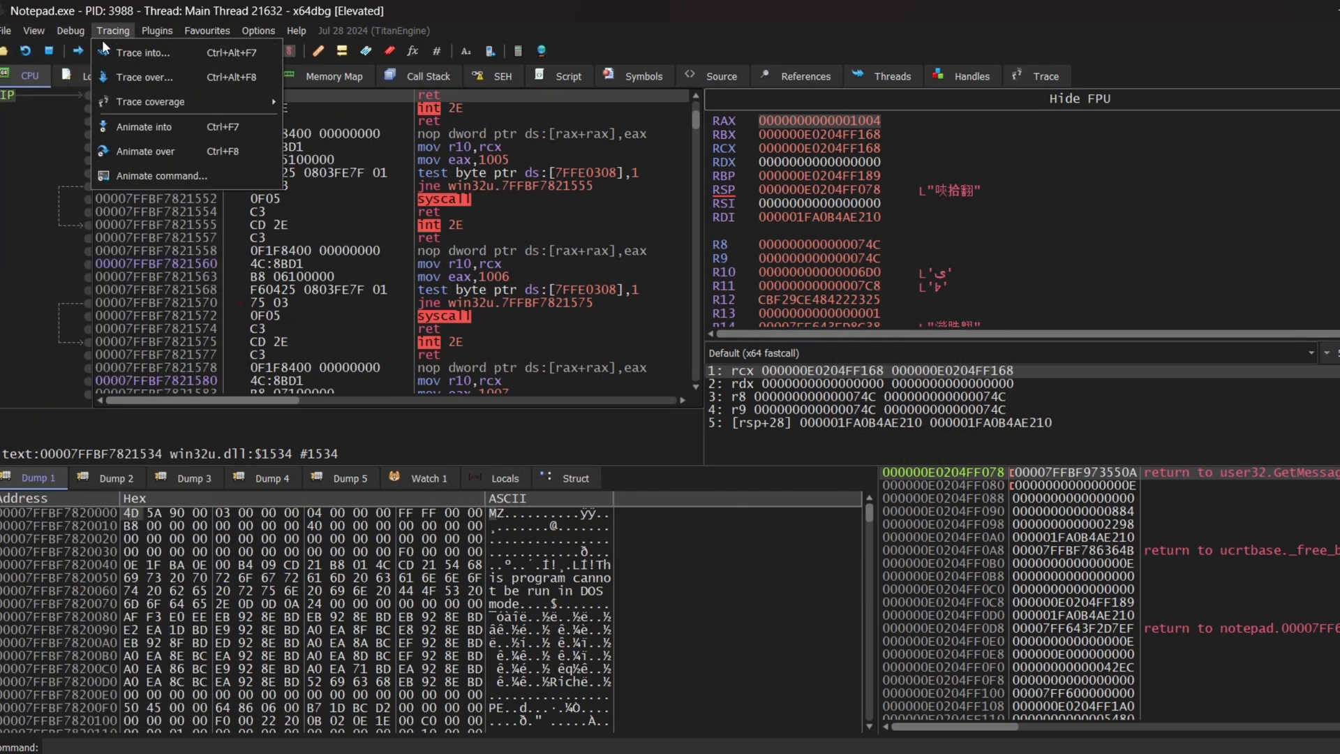
click(112, 31)
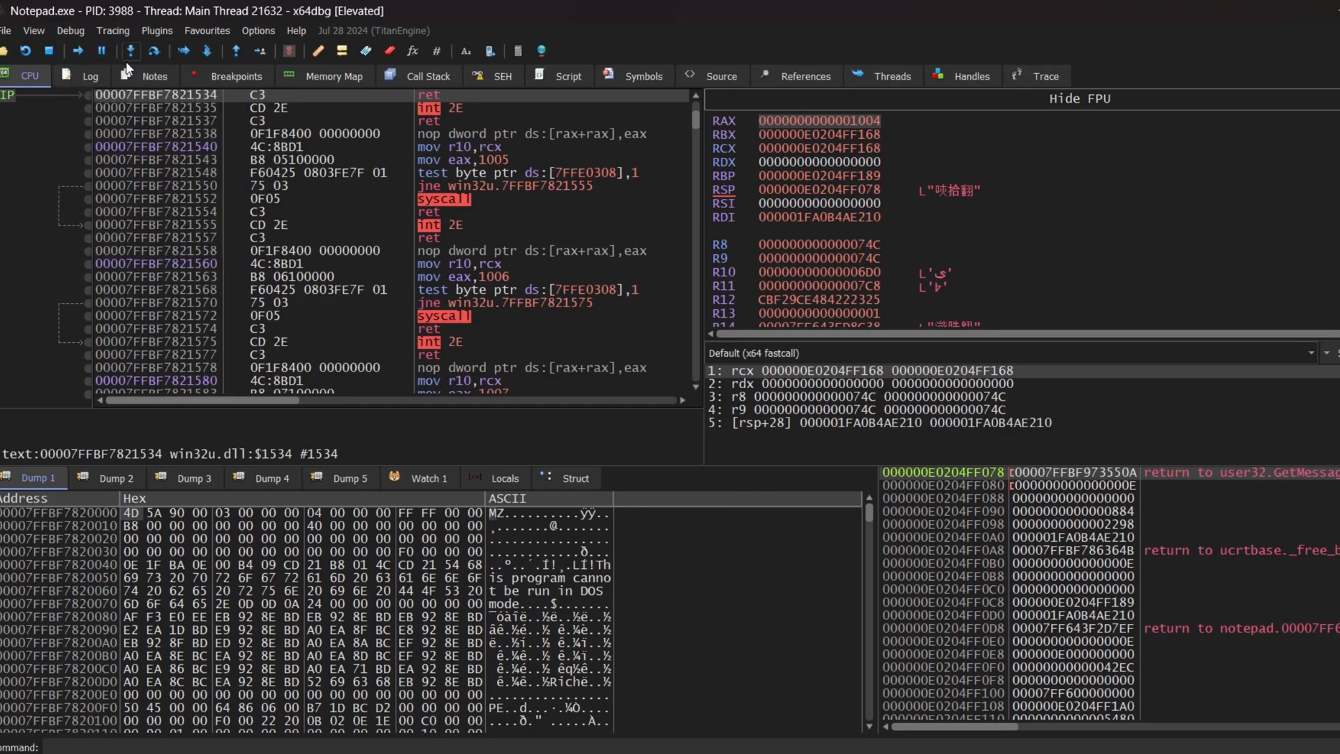
click(236, 75)
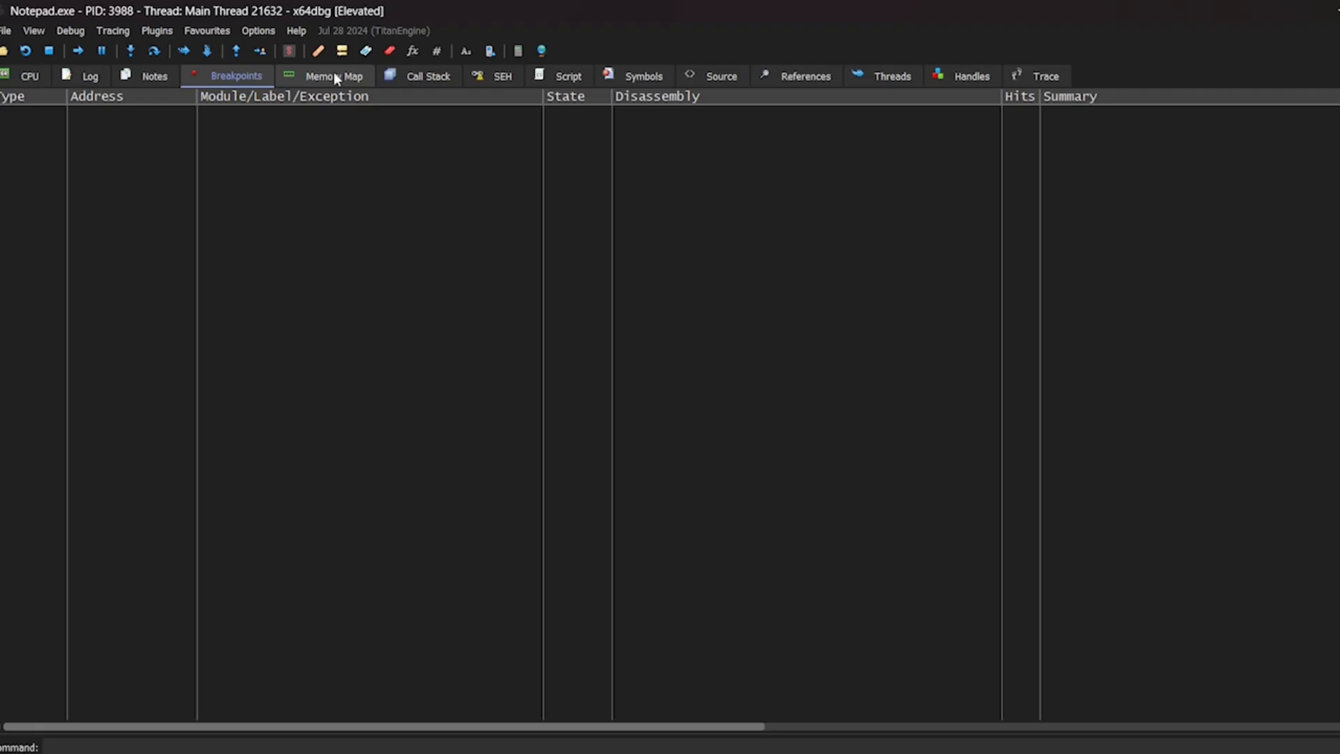
Step: Filter kernel32.dll symbols for CreateFileW and WriteFile and toggle breakpoints on both exports
click(642, 76)
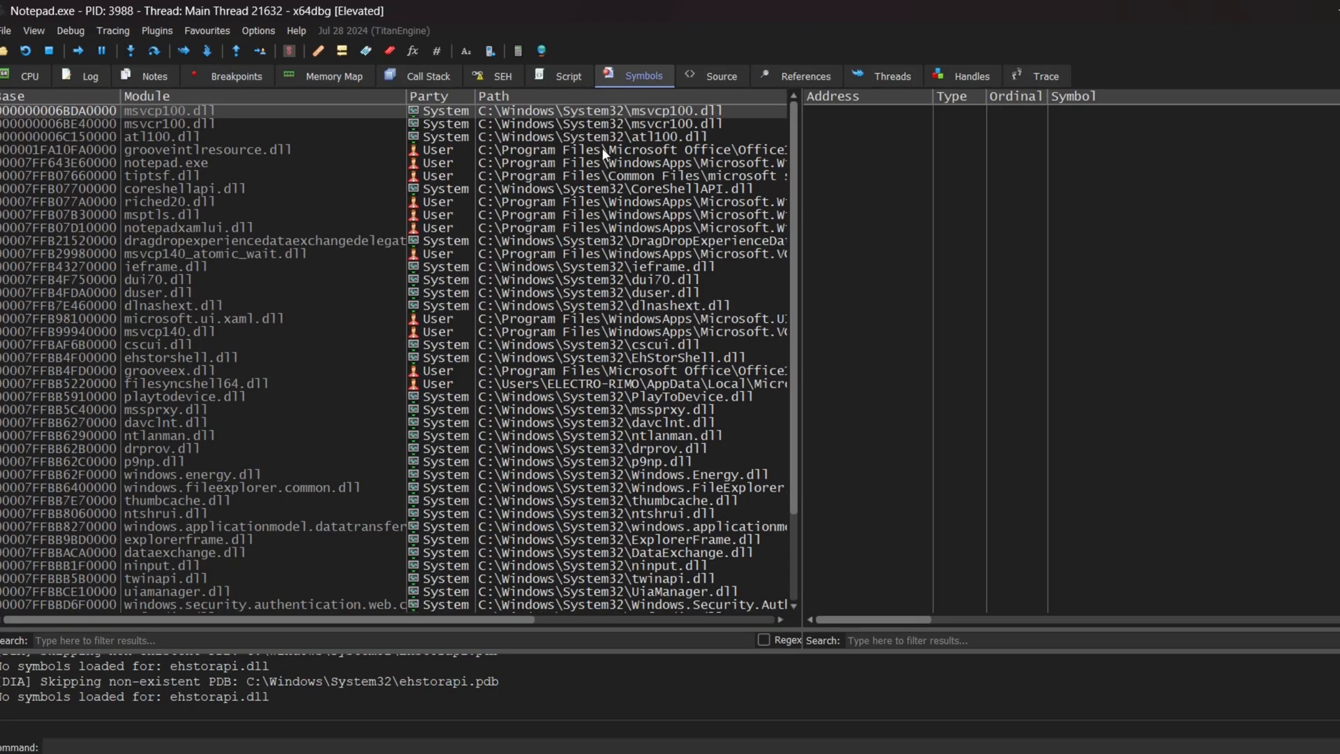
text(kern)
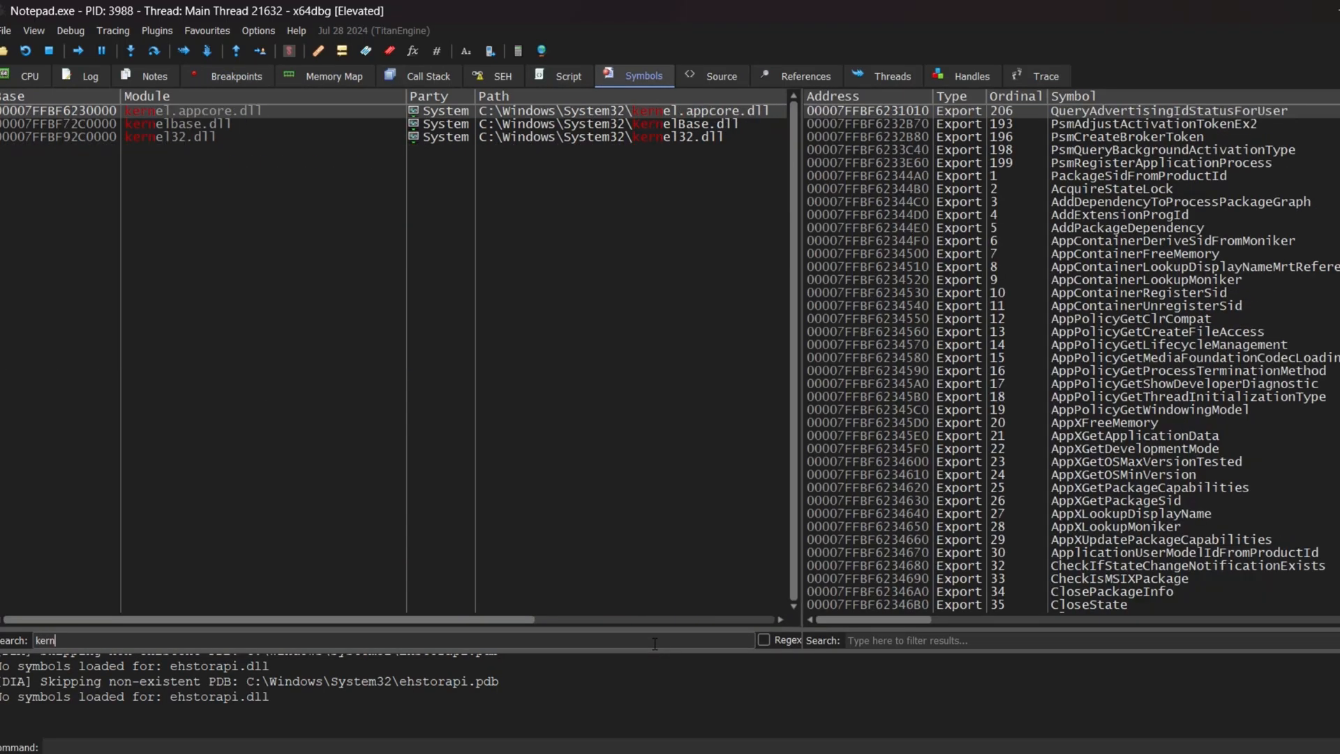
text(creato)
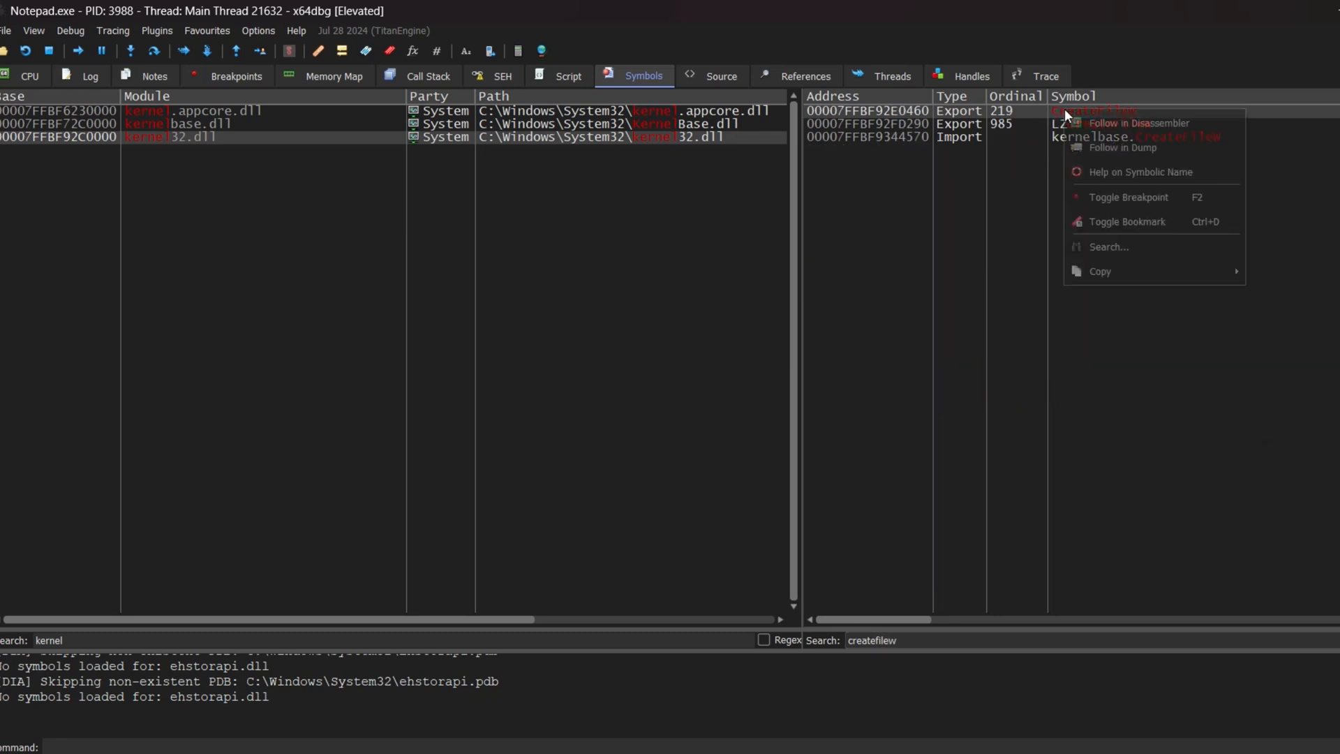
mouse_move(1127, 197)
text(writefi)
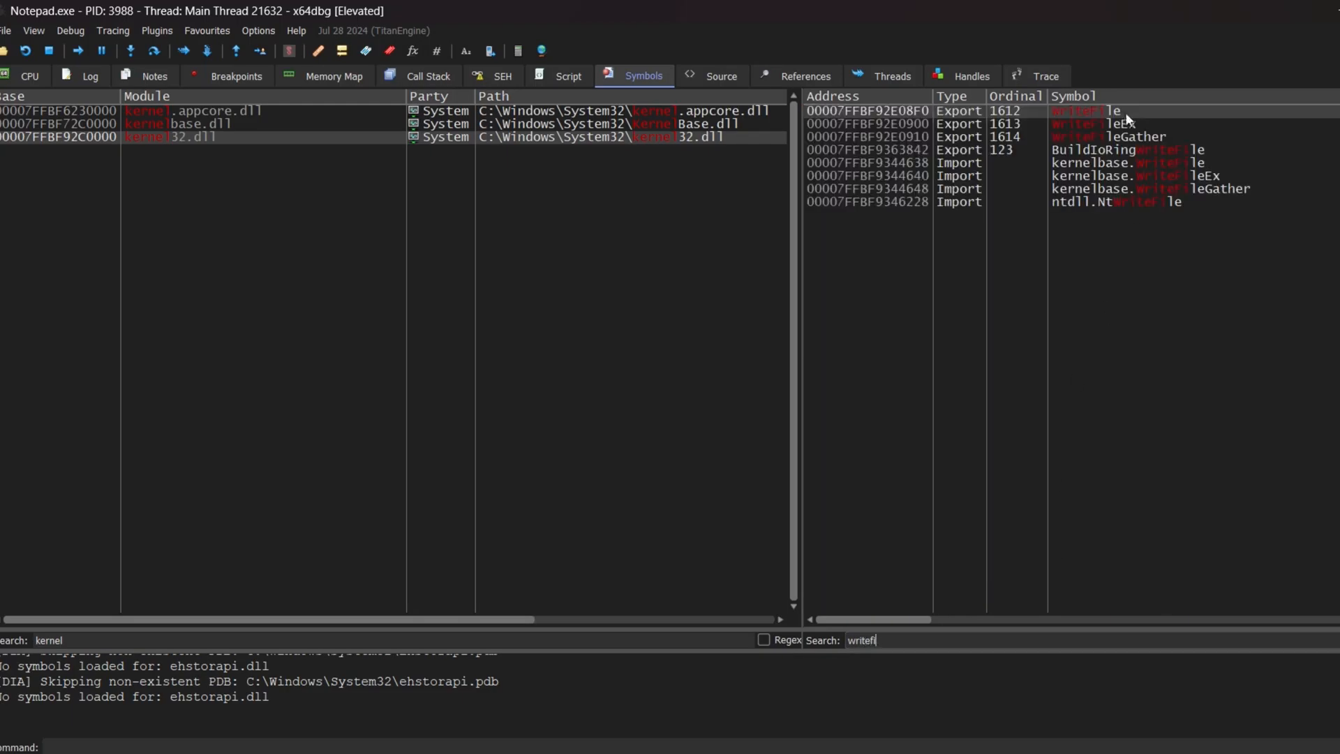
right_click(1085, 110)
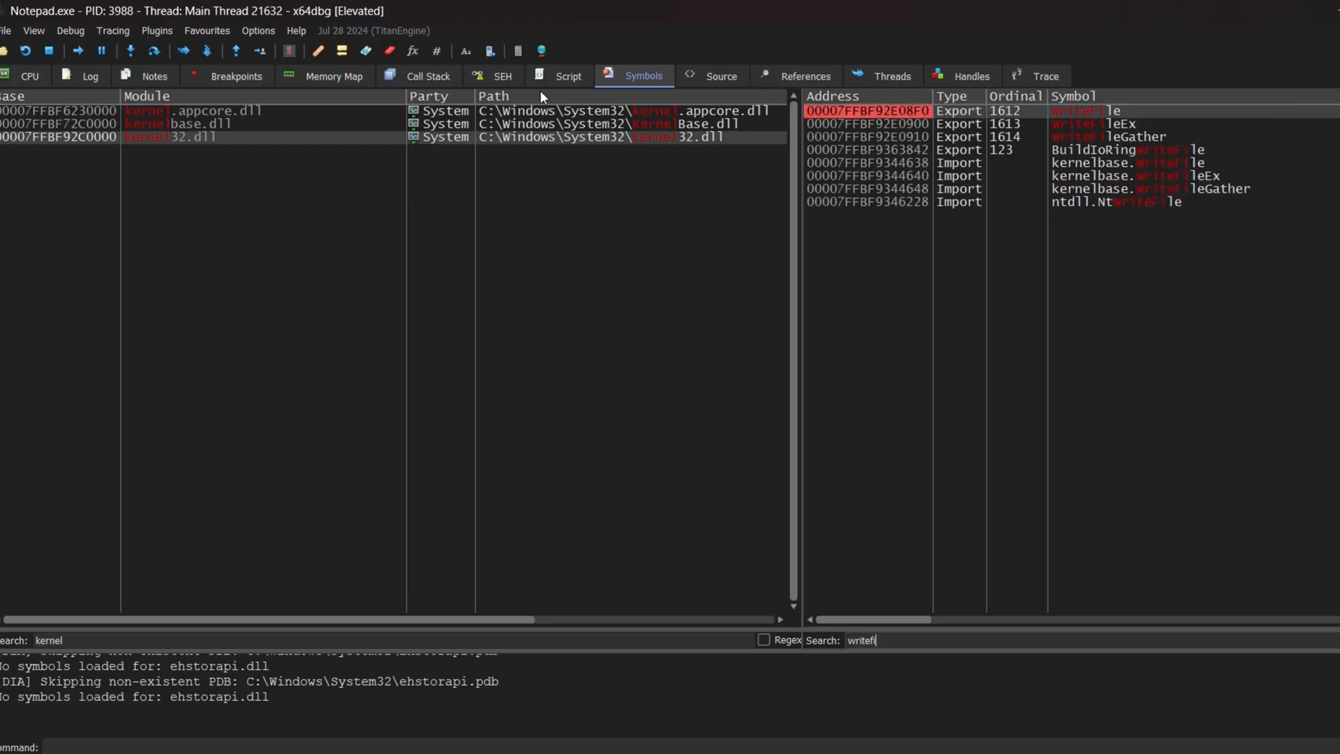
click(236, 75)
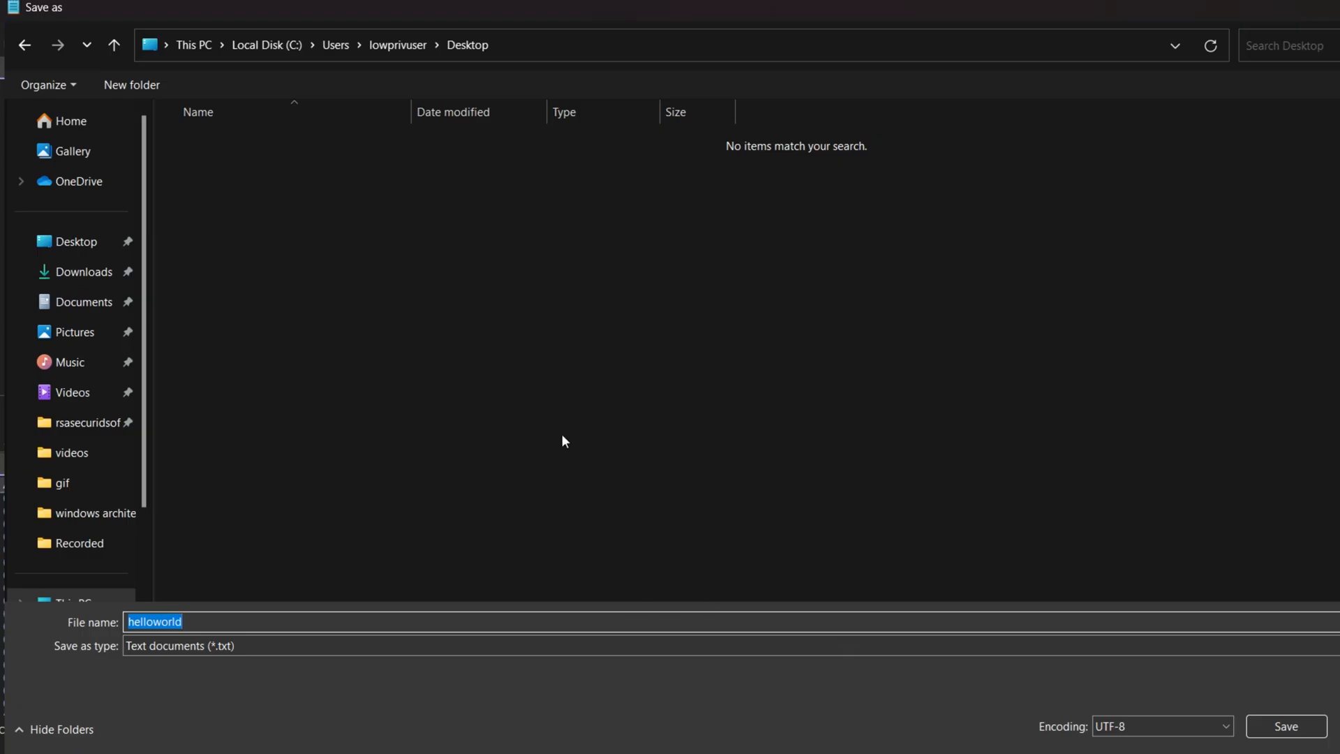
Step: Save helloworld to the Desktop, halting the debugger at kernel32.CreateFileW
click(1284, 726)
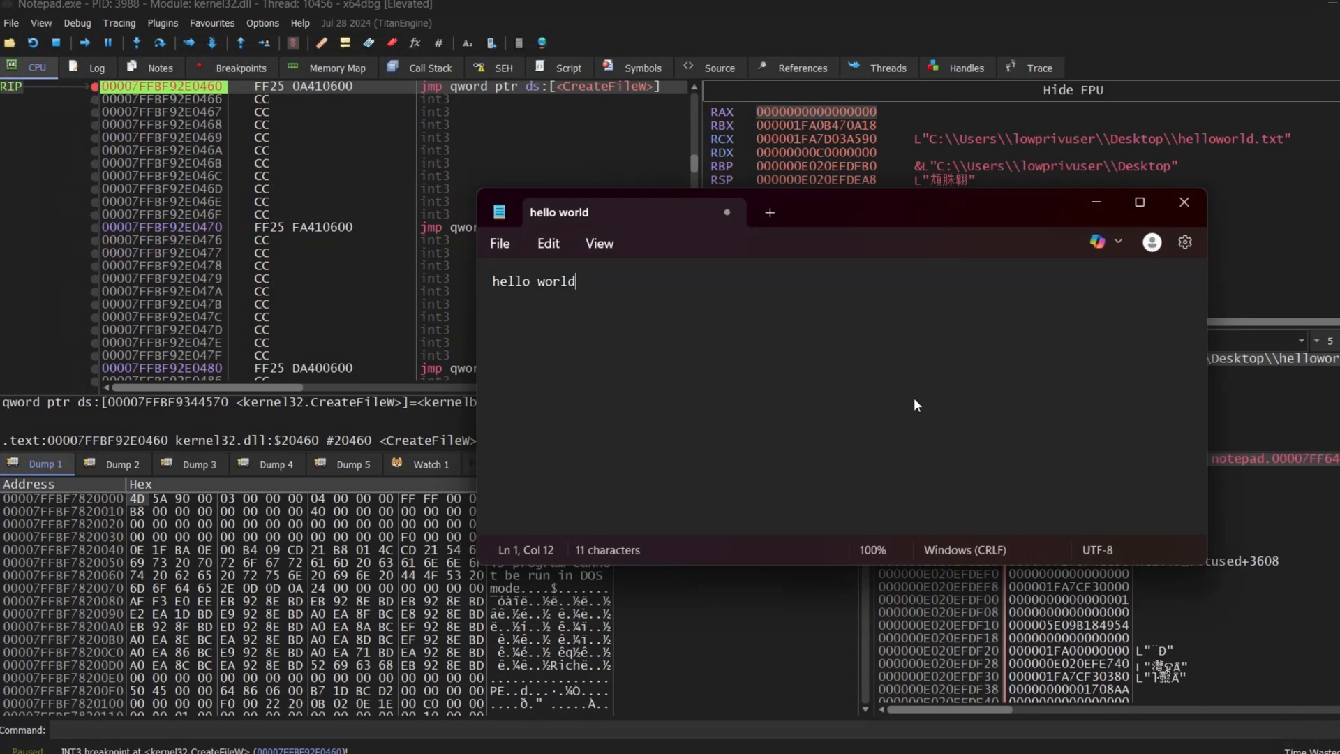
mouse_move(555, 85)
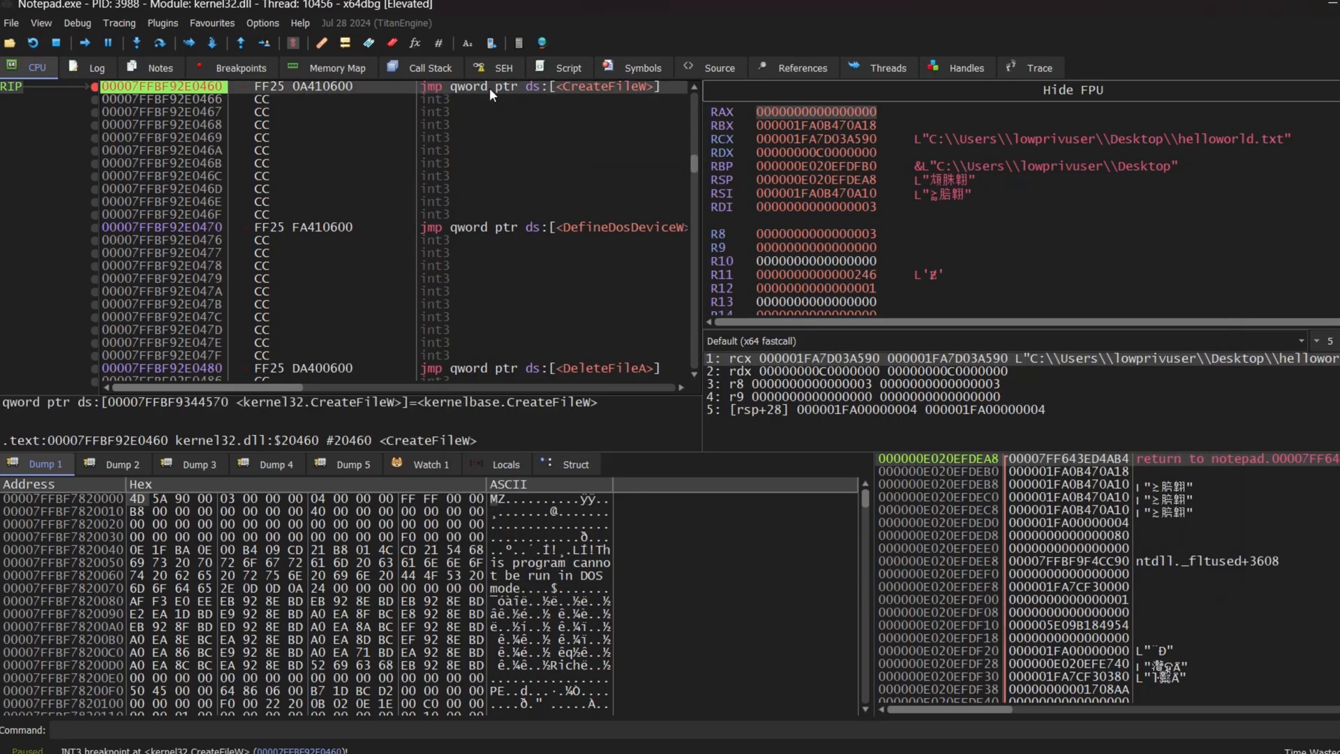
mouse_move(751, 102)
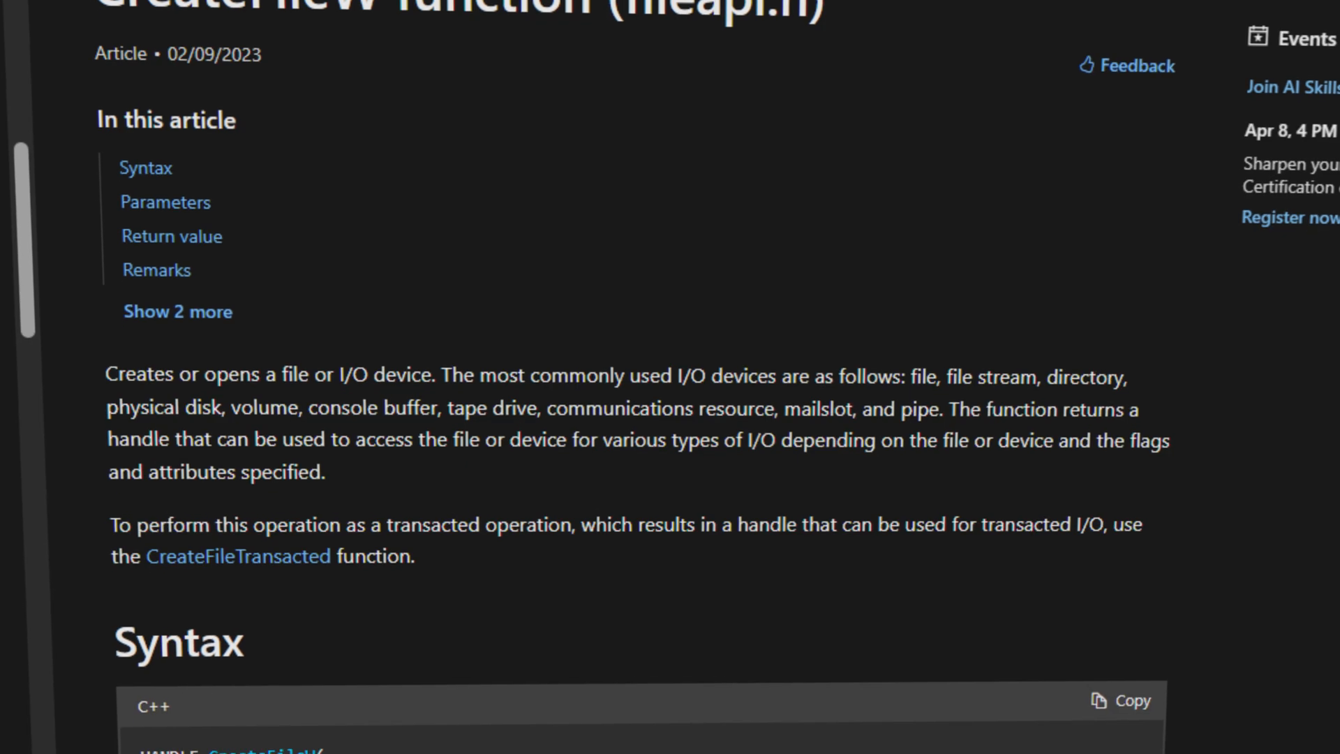
Step: Scroll the __fastcall article to the paragraph on x64 register argument passing
scroll(down, 3)
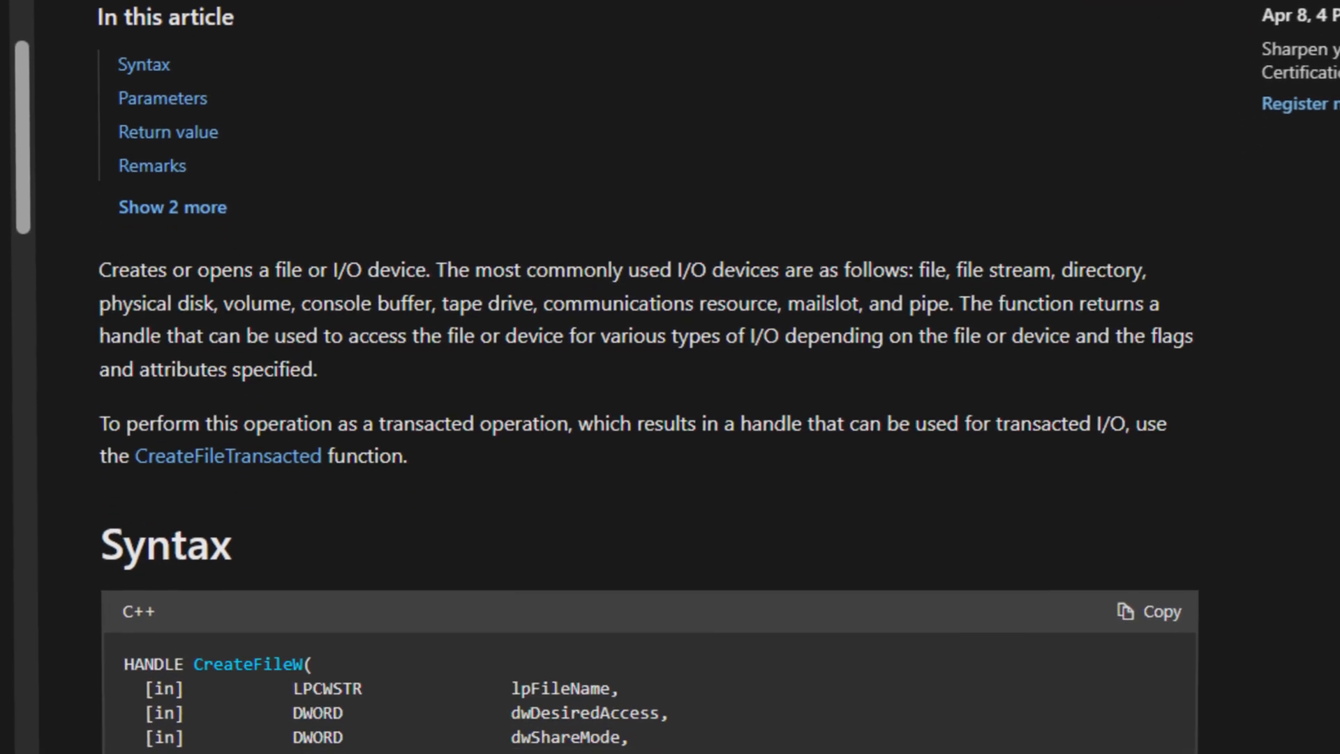
scroll(down, 3)
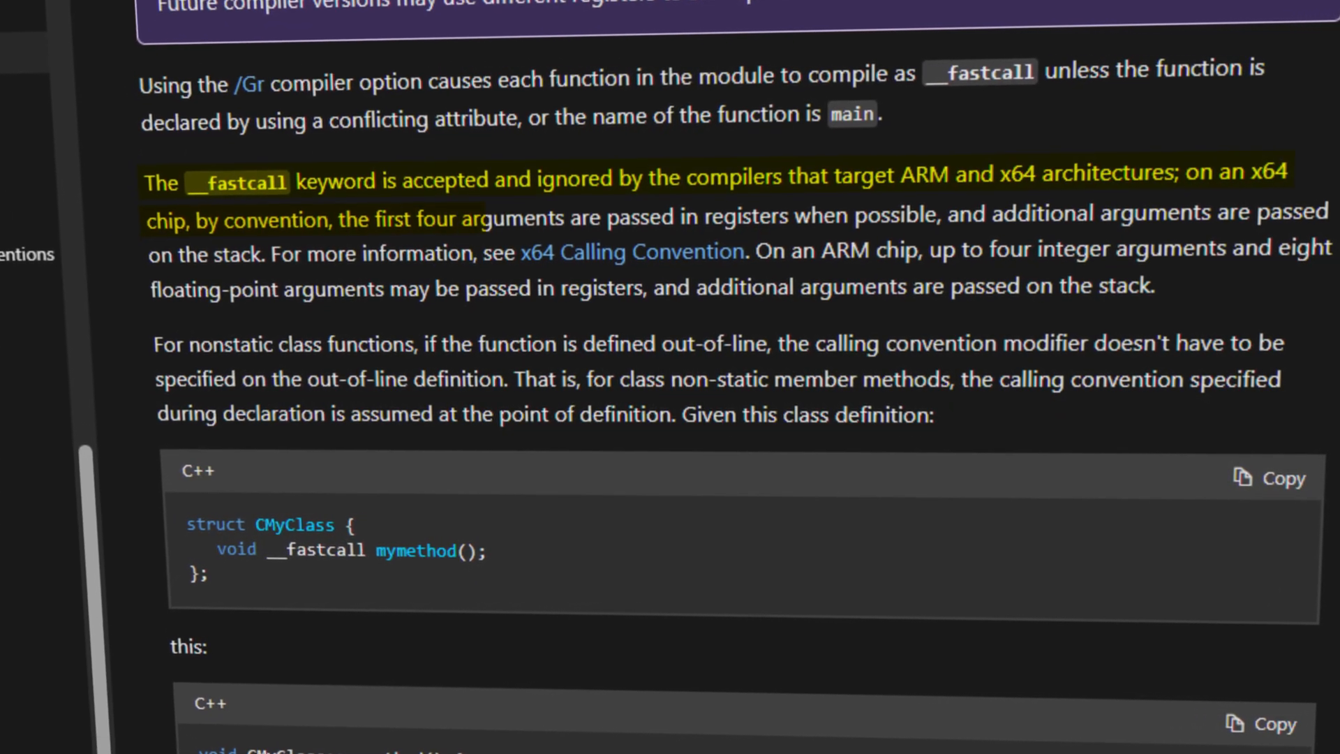
scroll(up, 3)
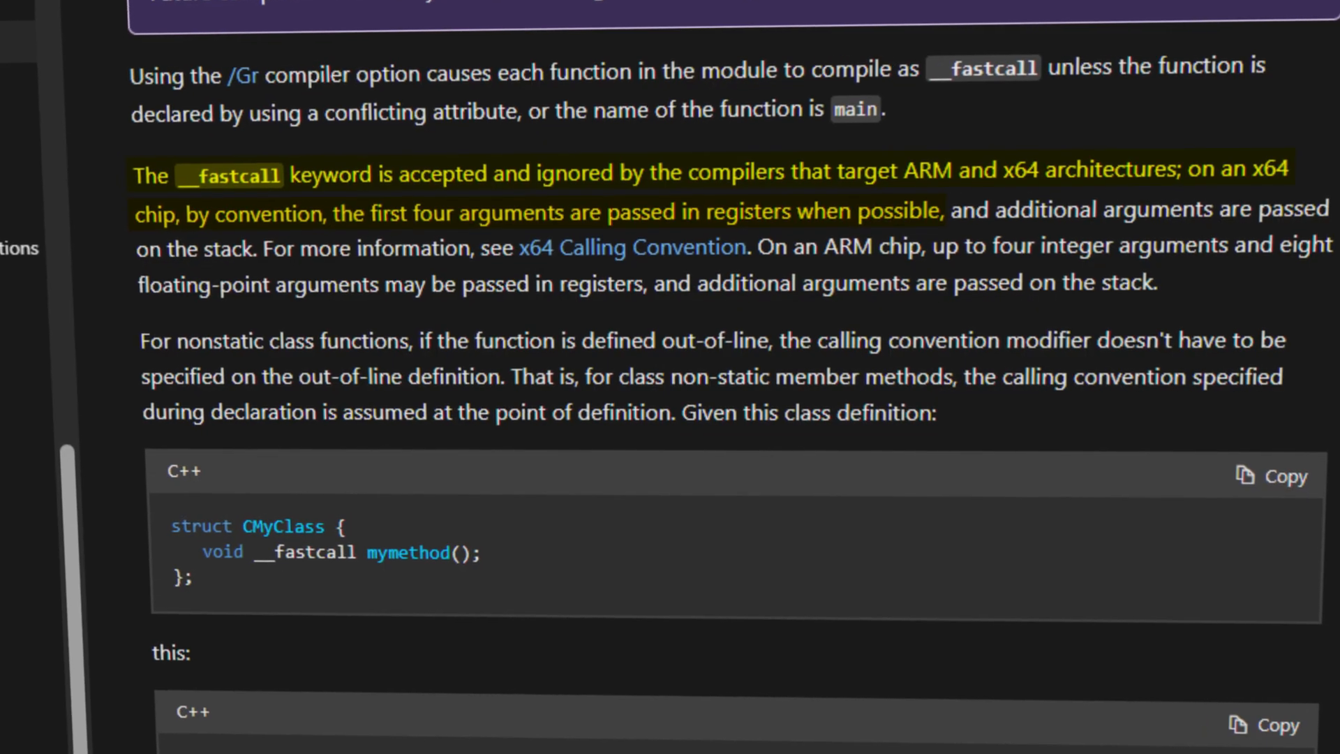
scroll(up, 3)
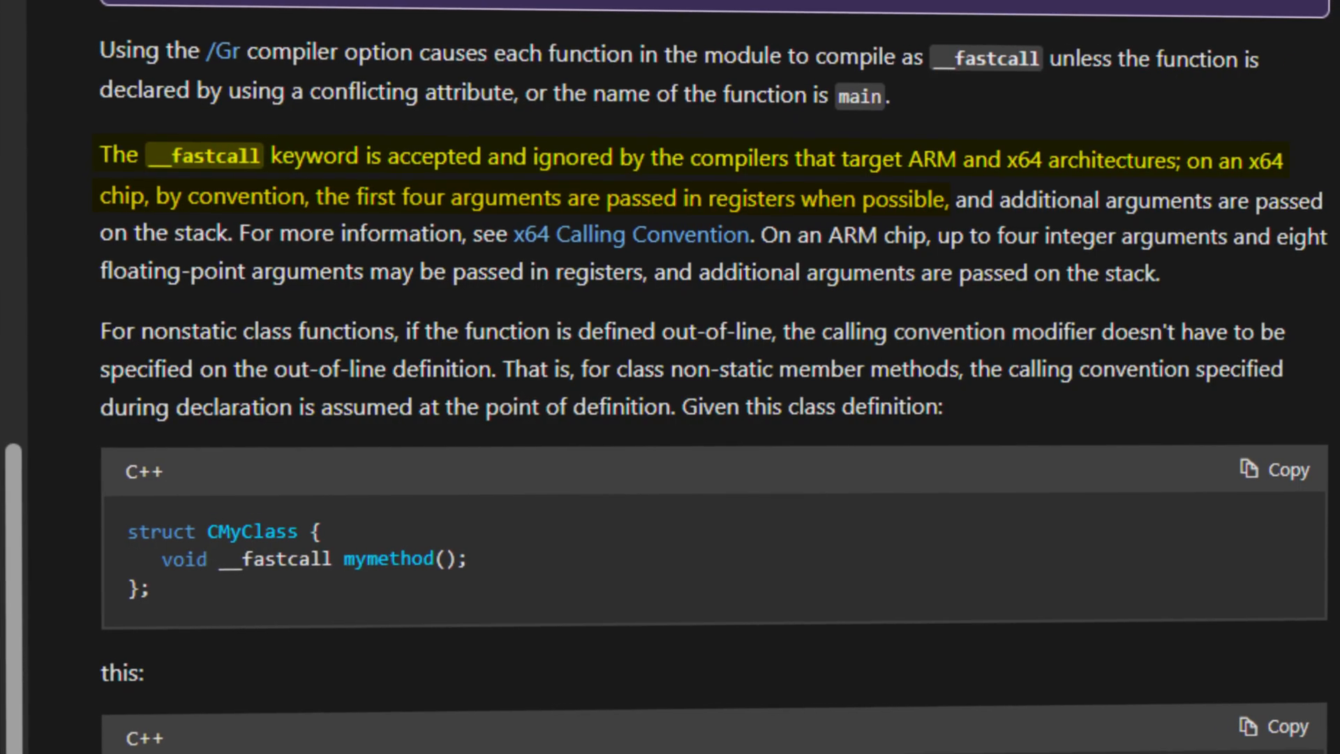
scroll(down, 3)
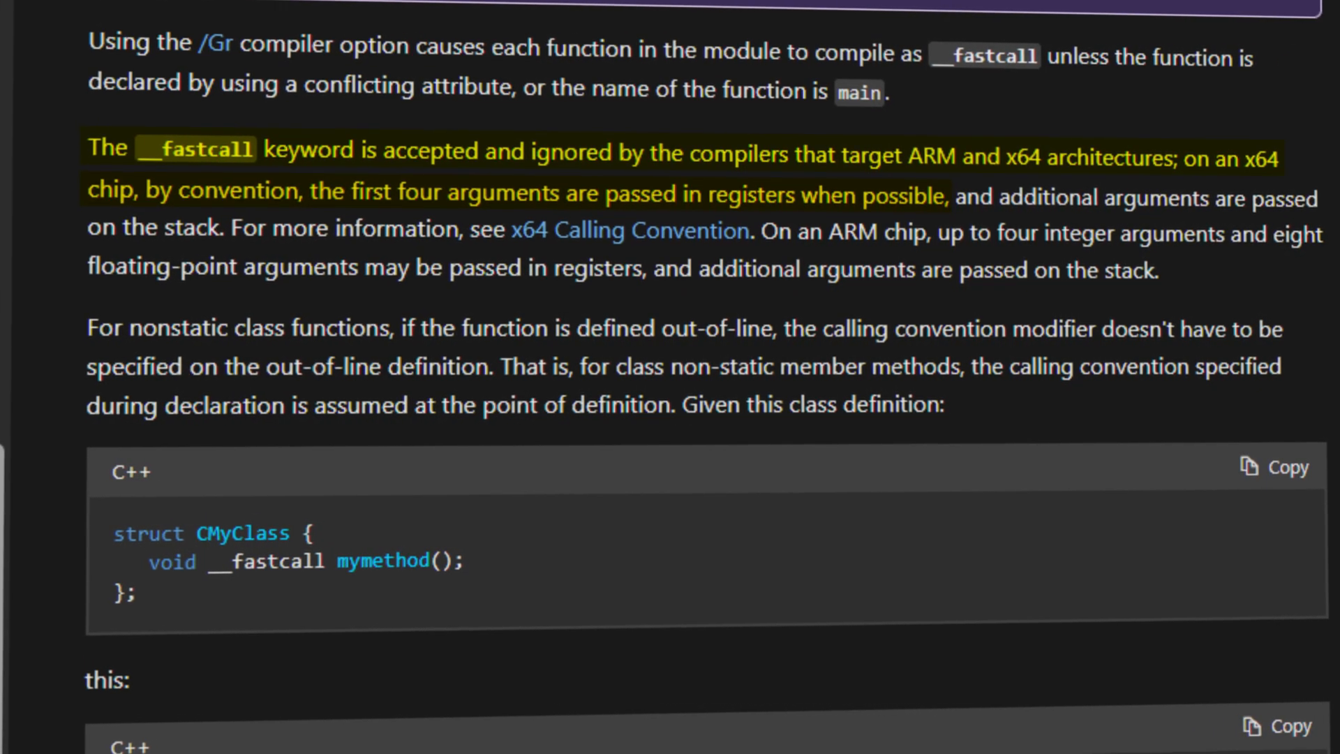
scroll(up, 3)
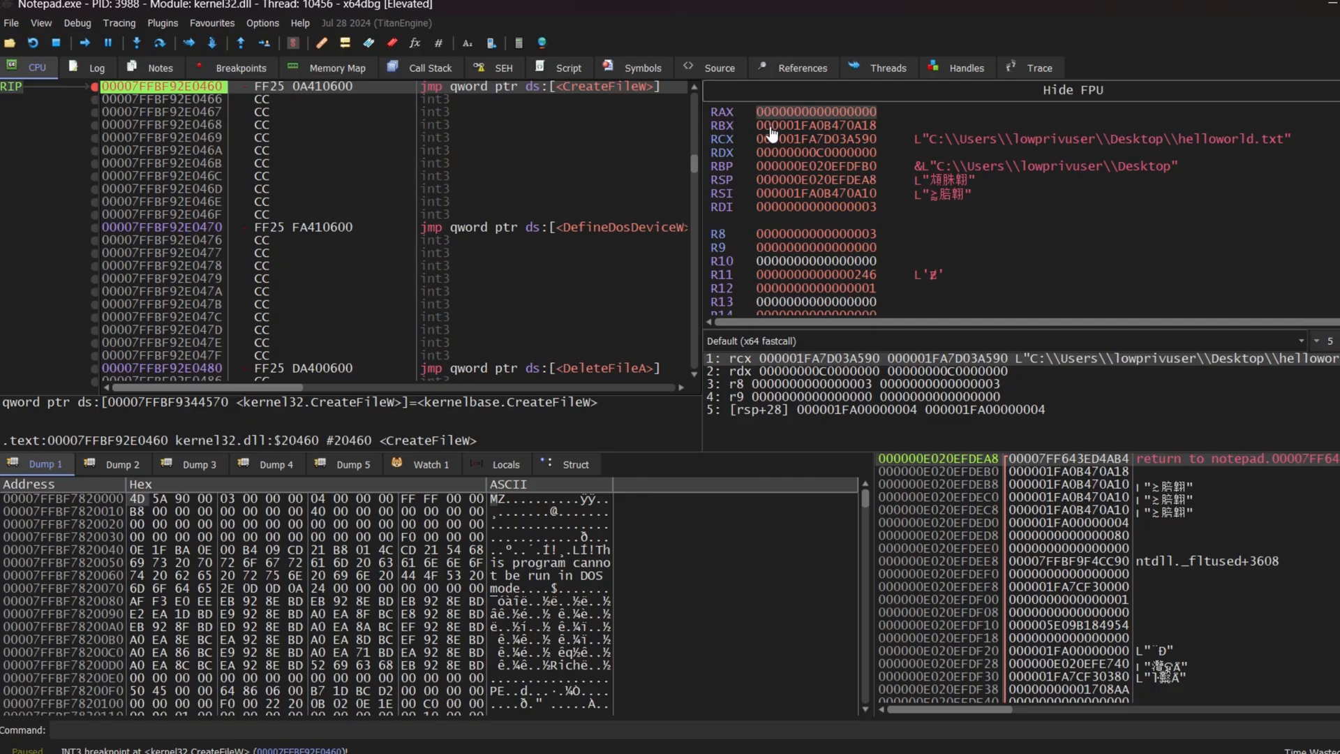
mouse_move(752, 144)
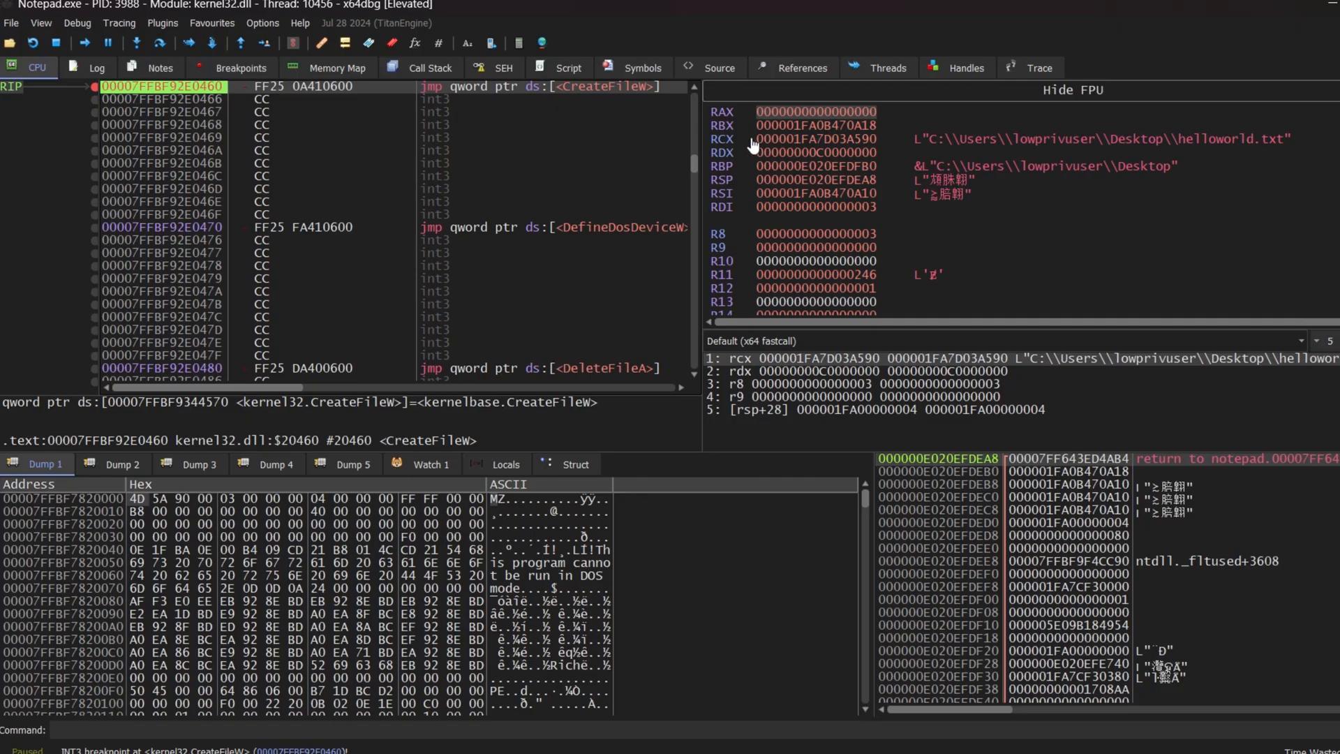
mouse_move(801, 142)
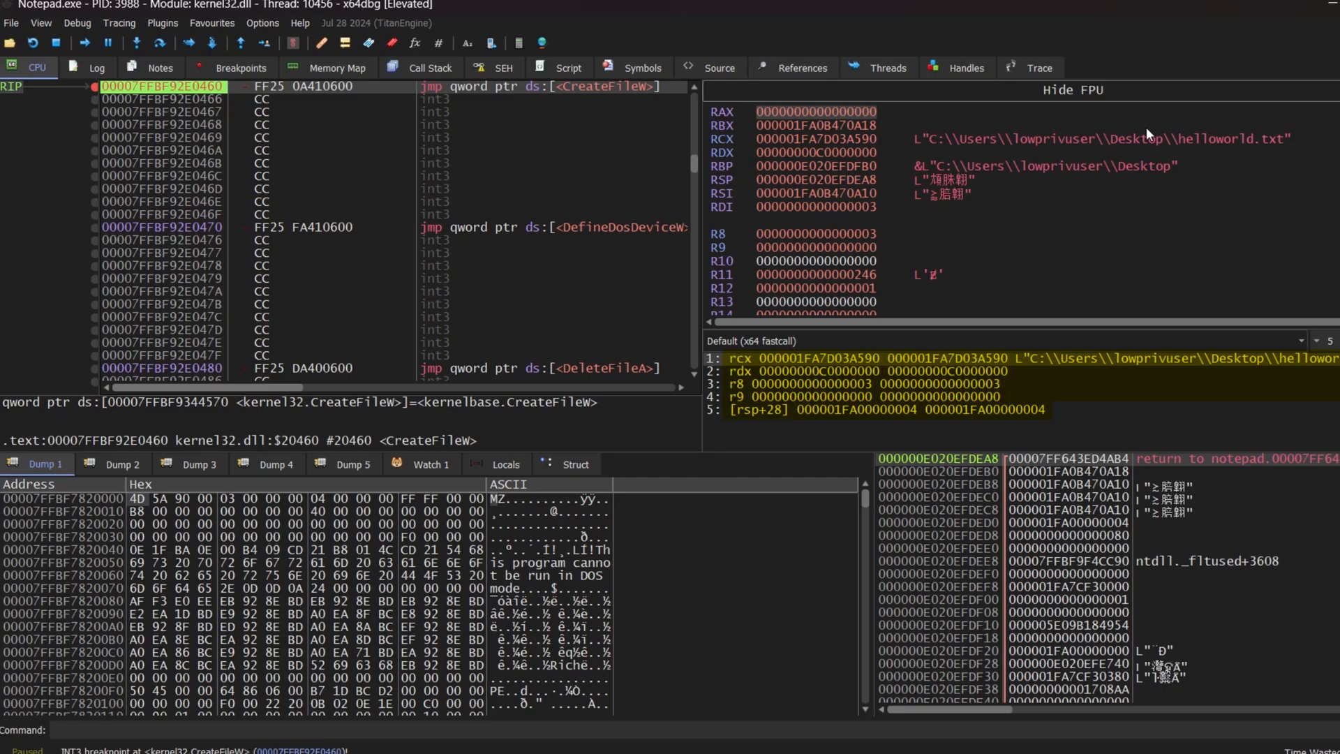
mouse_move(1041, 141)
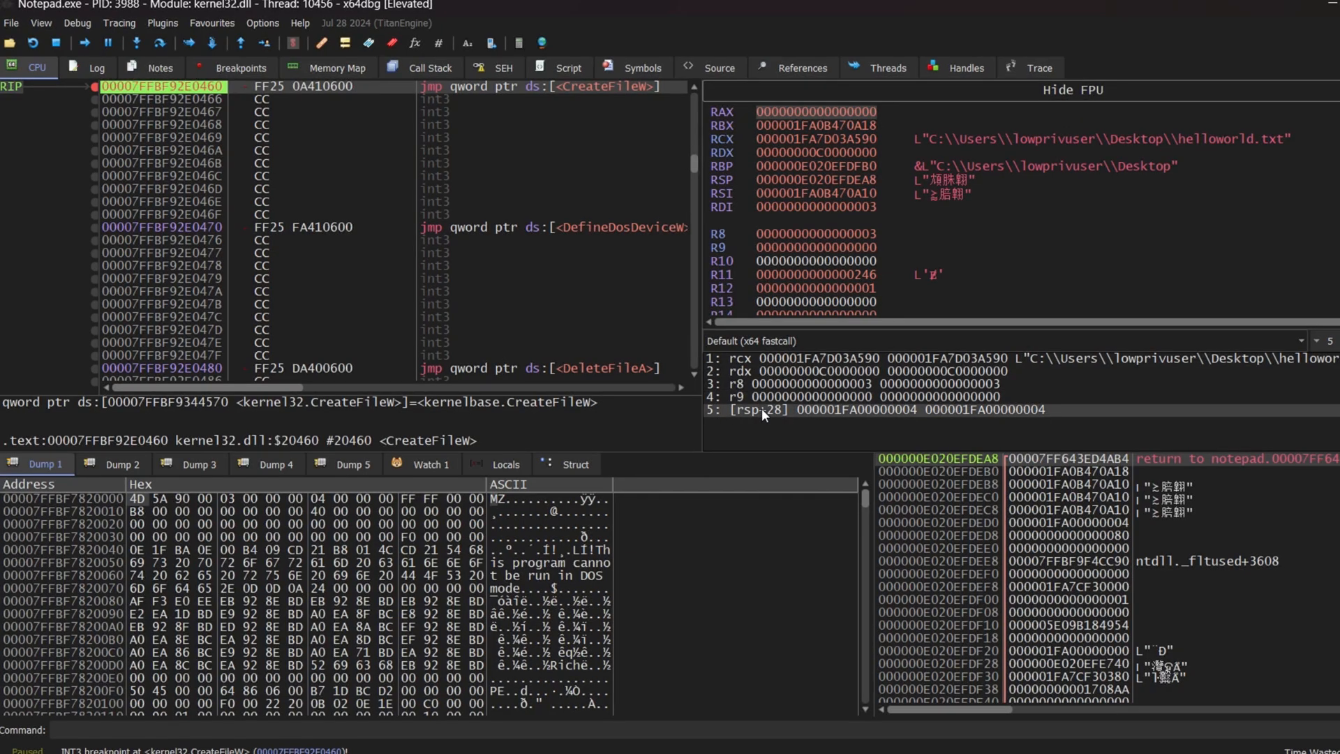
mouse_move(870, 419)
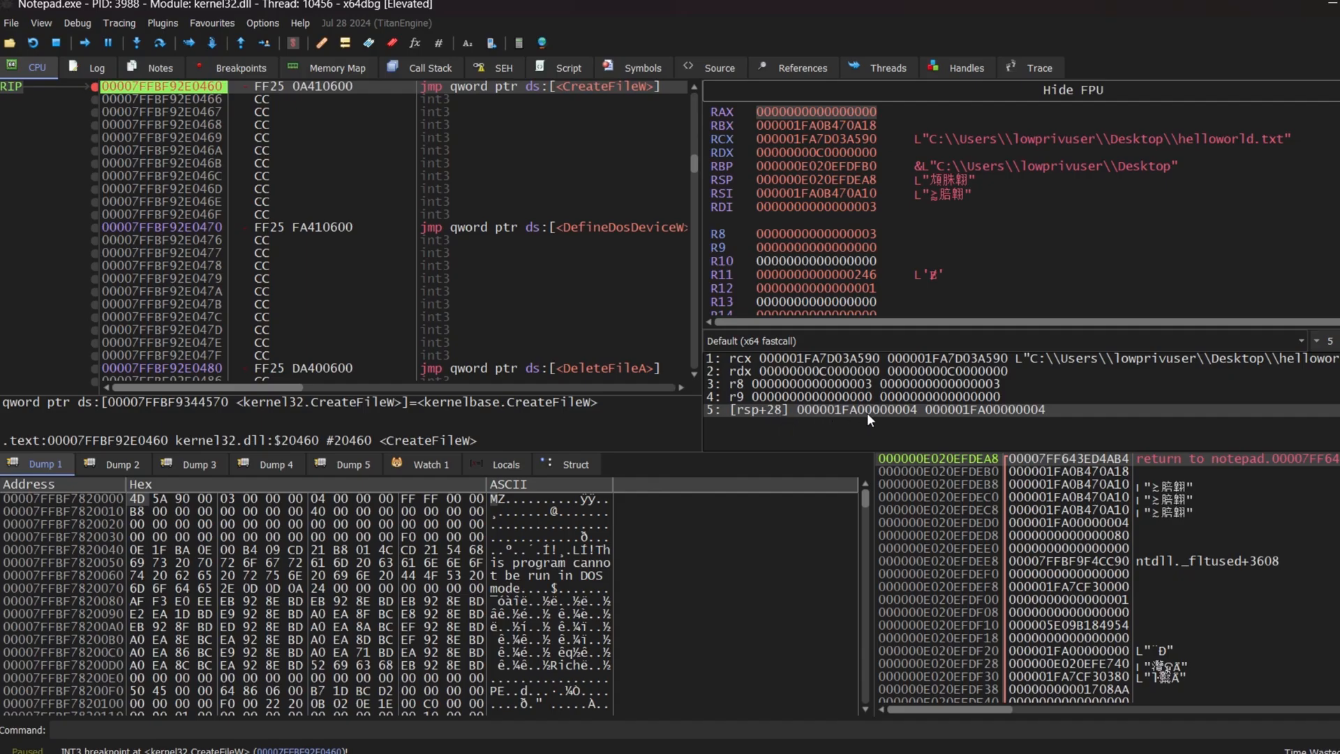
mouse_move(832, 418)
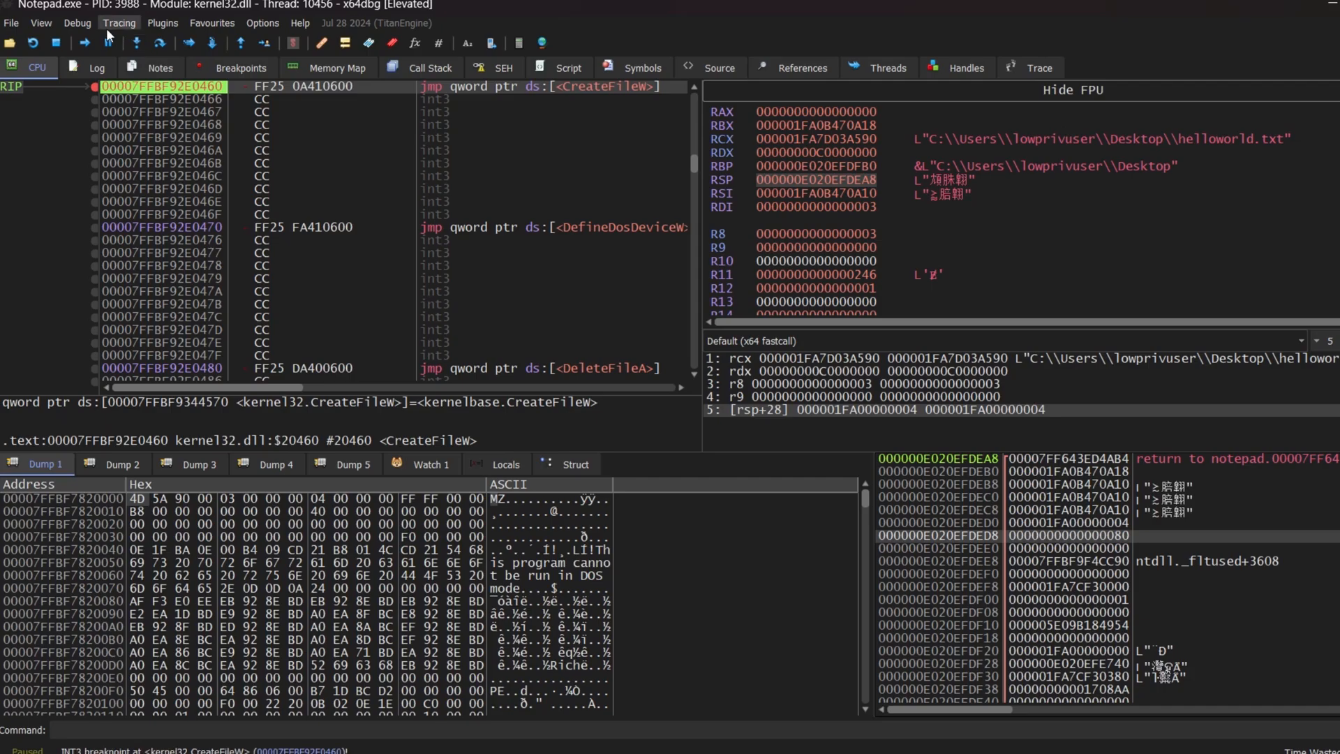
Step: Run (F9) to the WriteFile breakpoint, then step into the jump to kernelbase.WriteFile
click(76, 22)
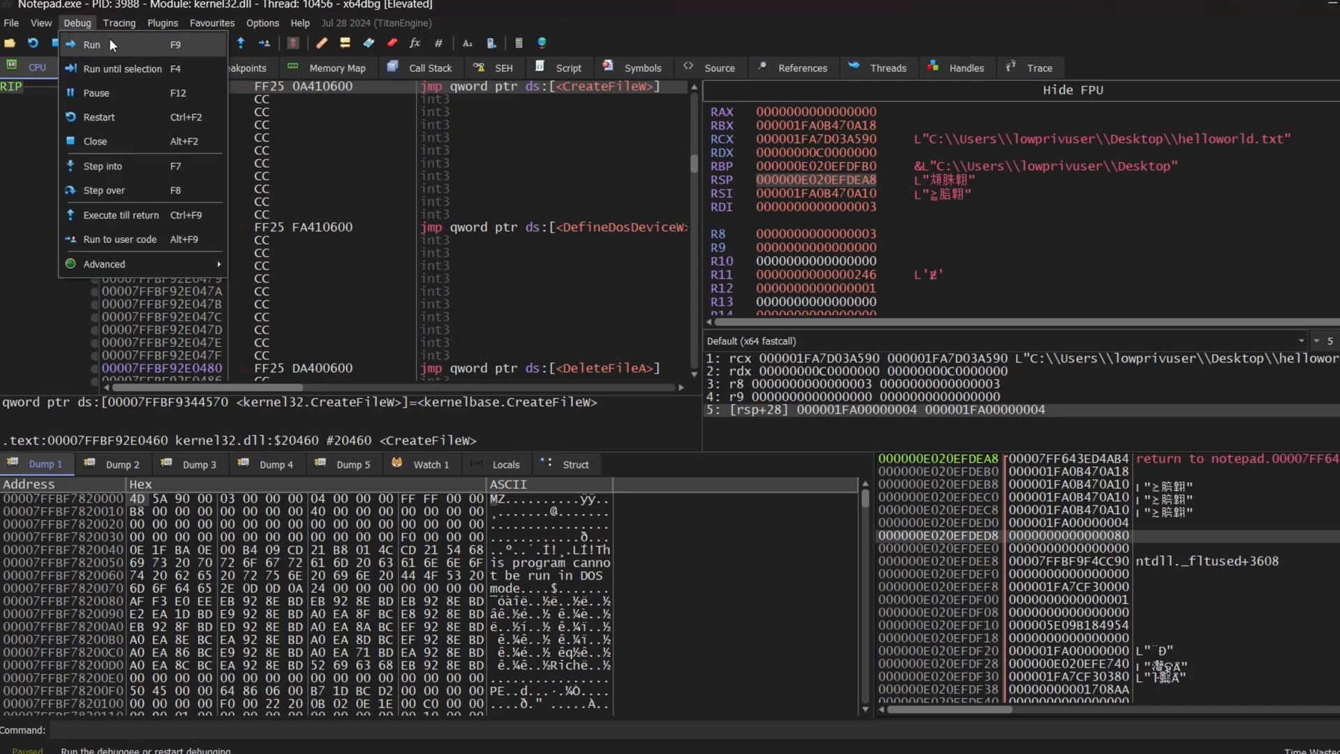
click(91, 43)
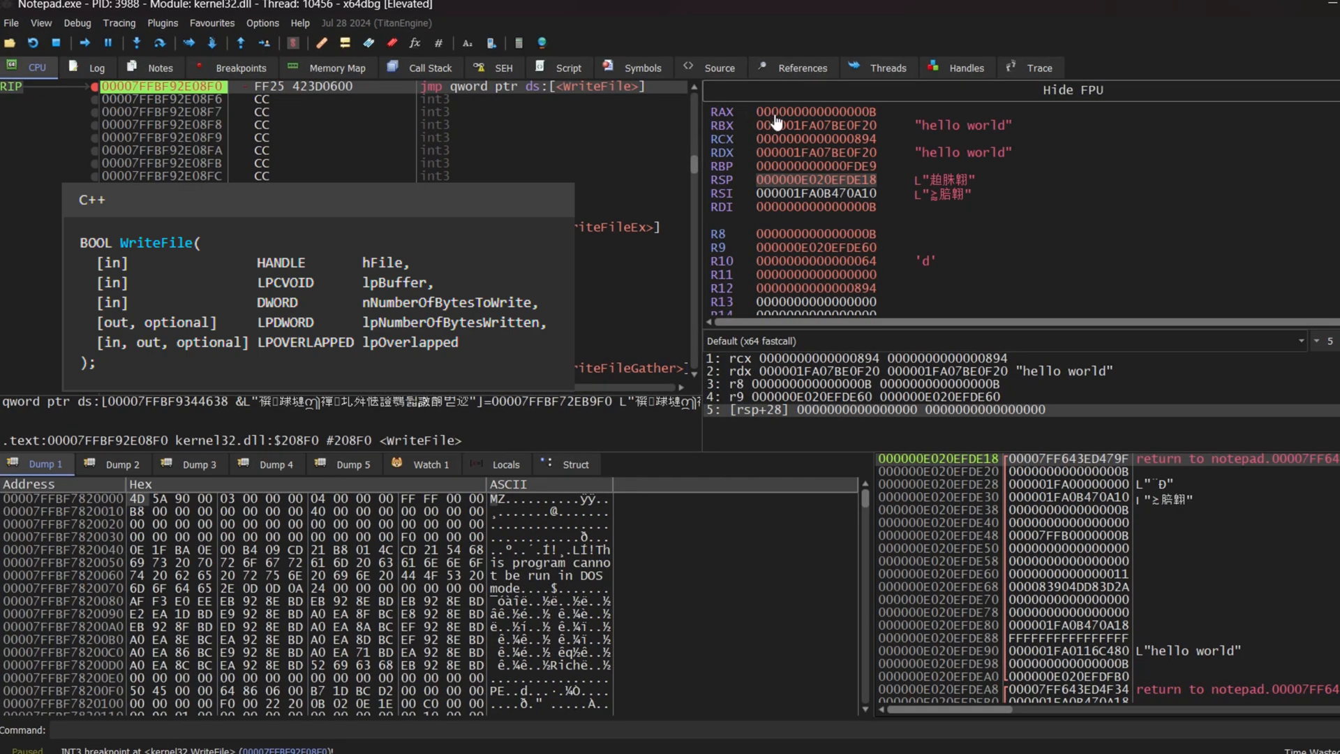
mouse_move(845, 370)
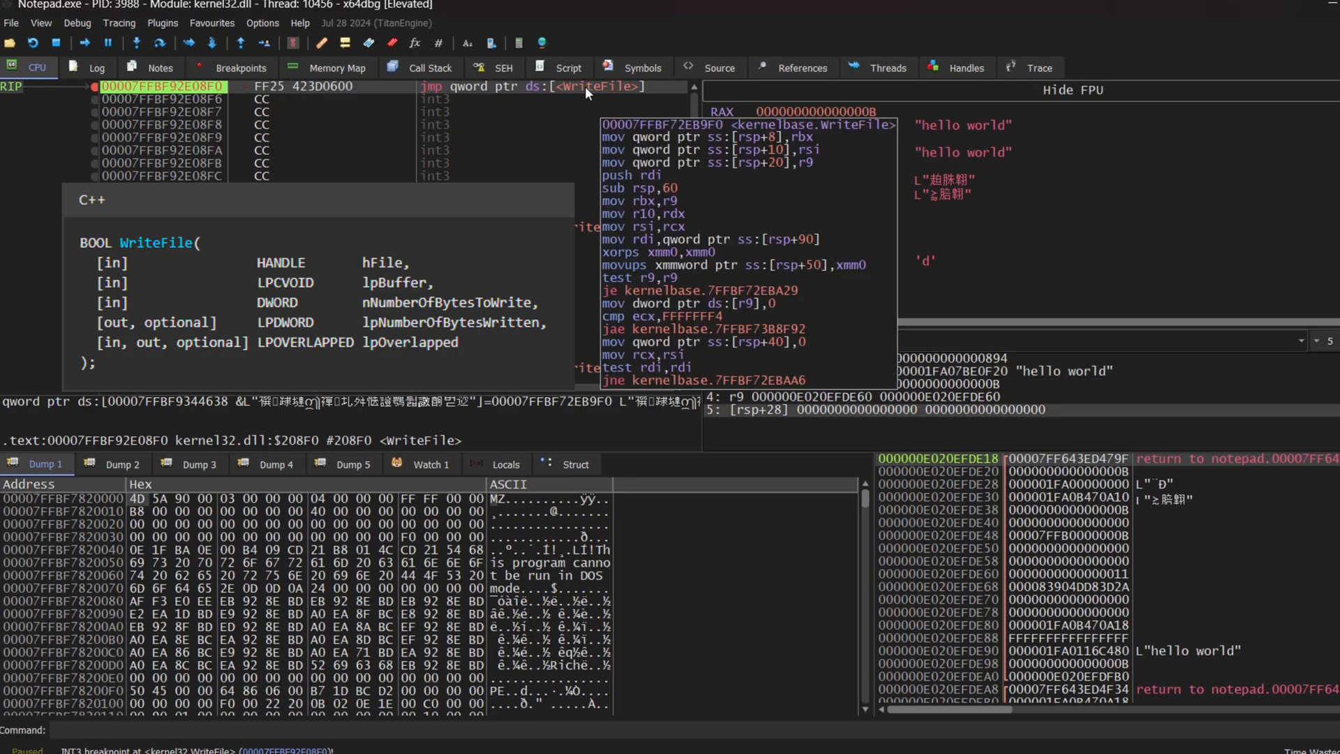
click(159, 67)
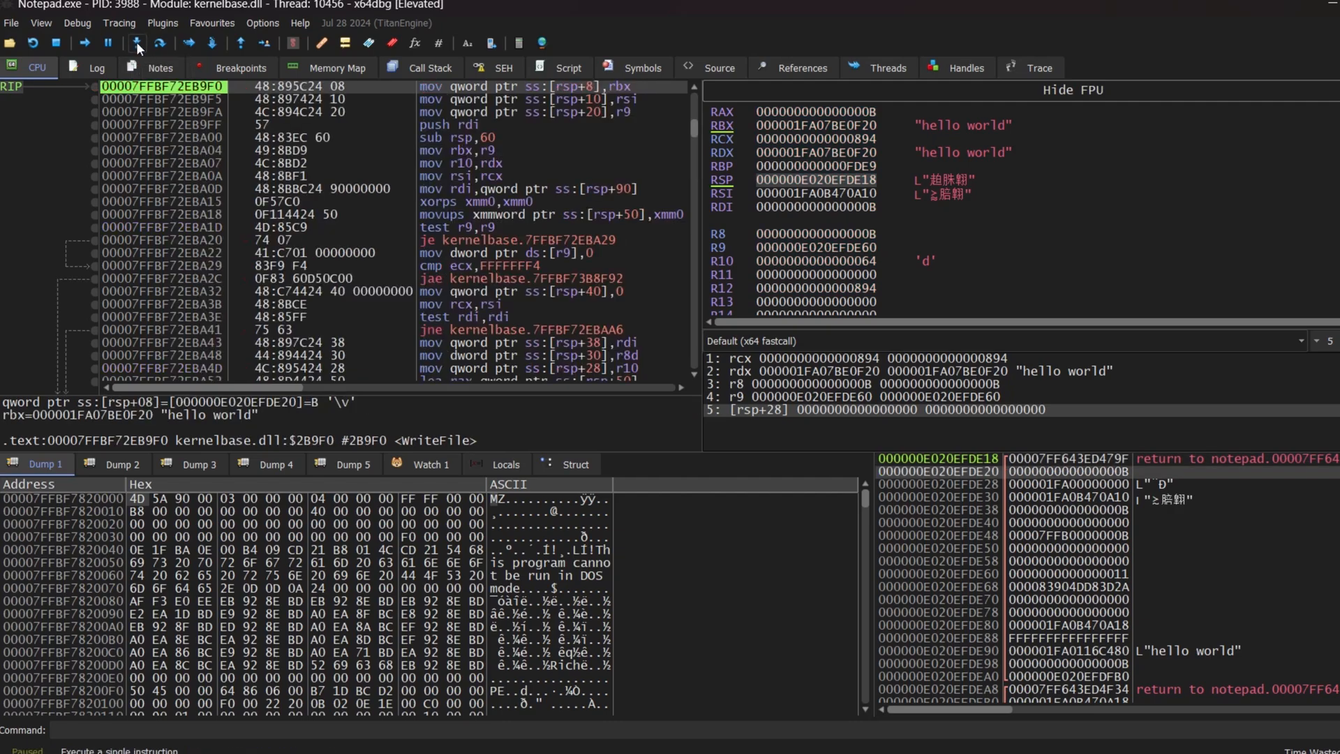
Step: Step through kernelbase.WriteFile to its NtWriteFile call and into the ntdll syscall stub
click(137, 43)
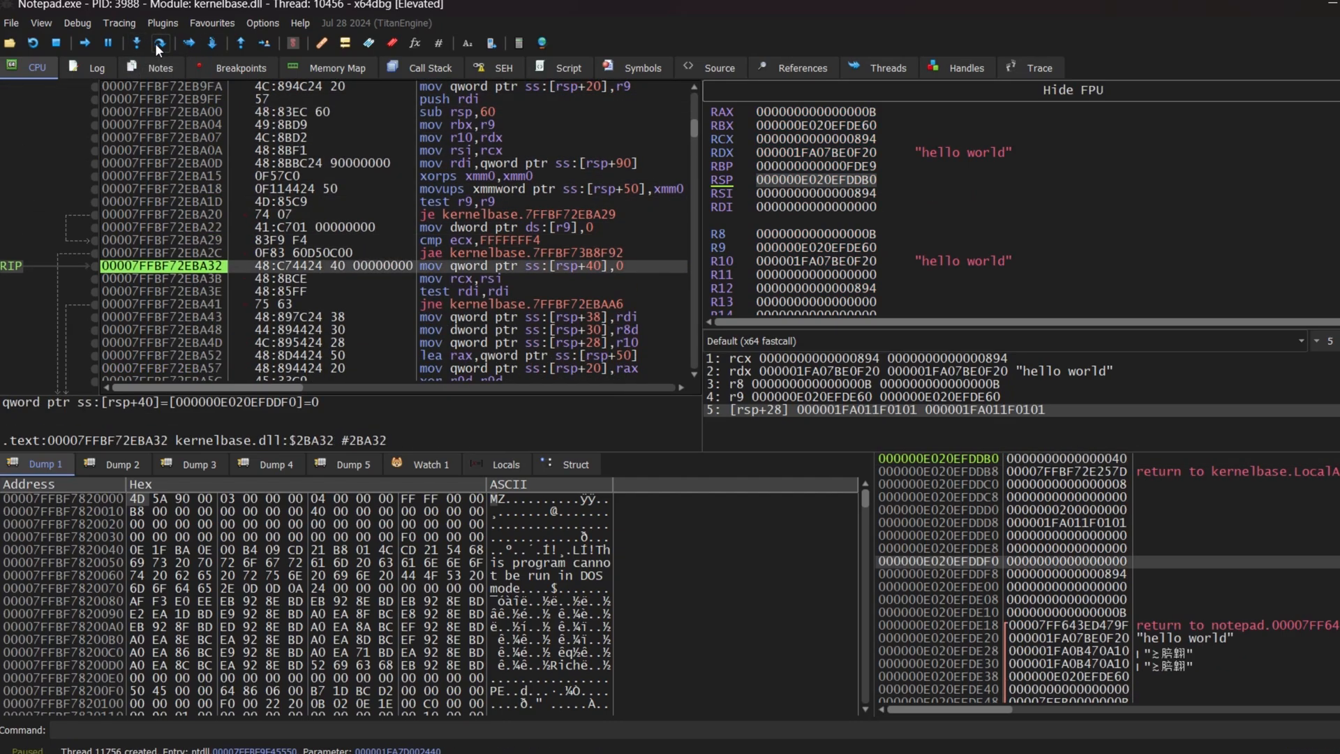
click(158, 43)
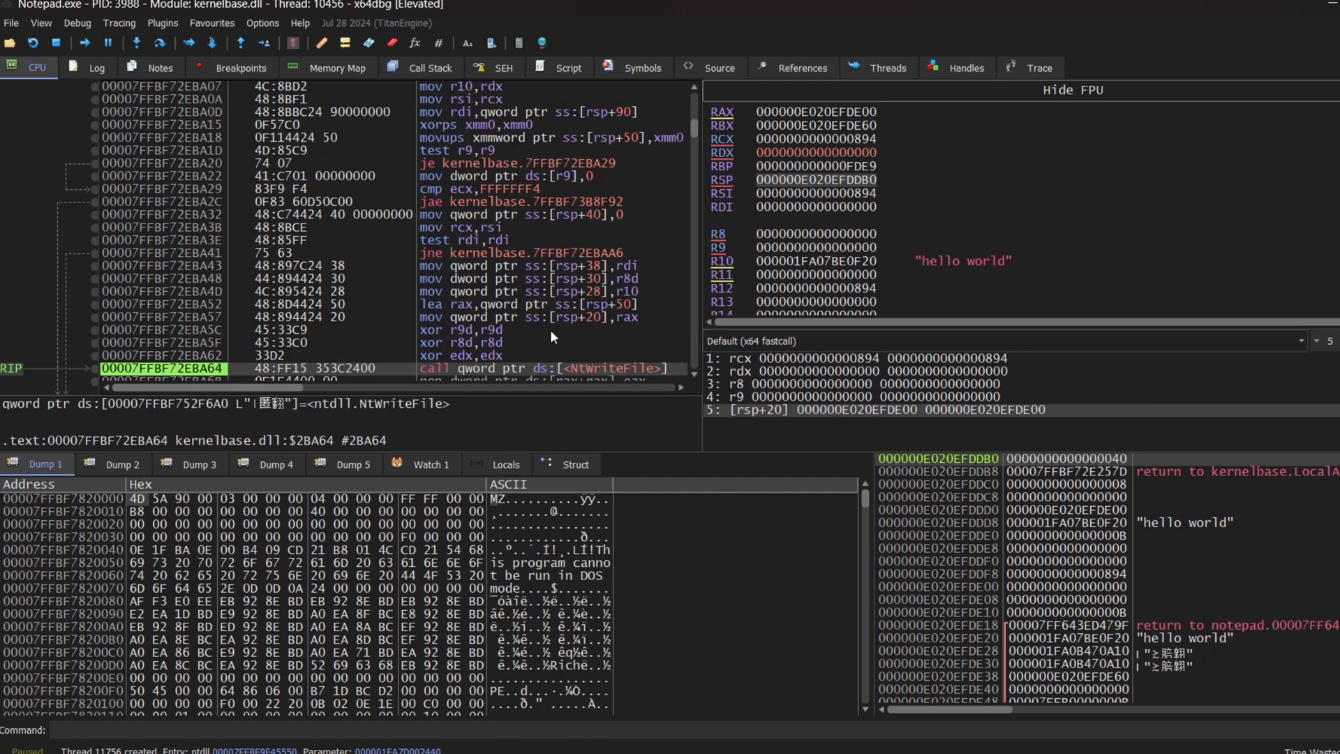
mouse_move(592, 368)
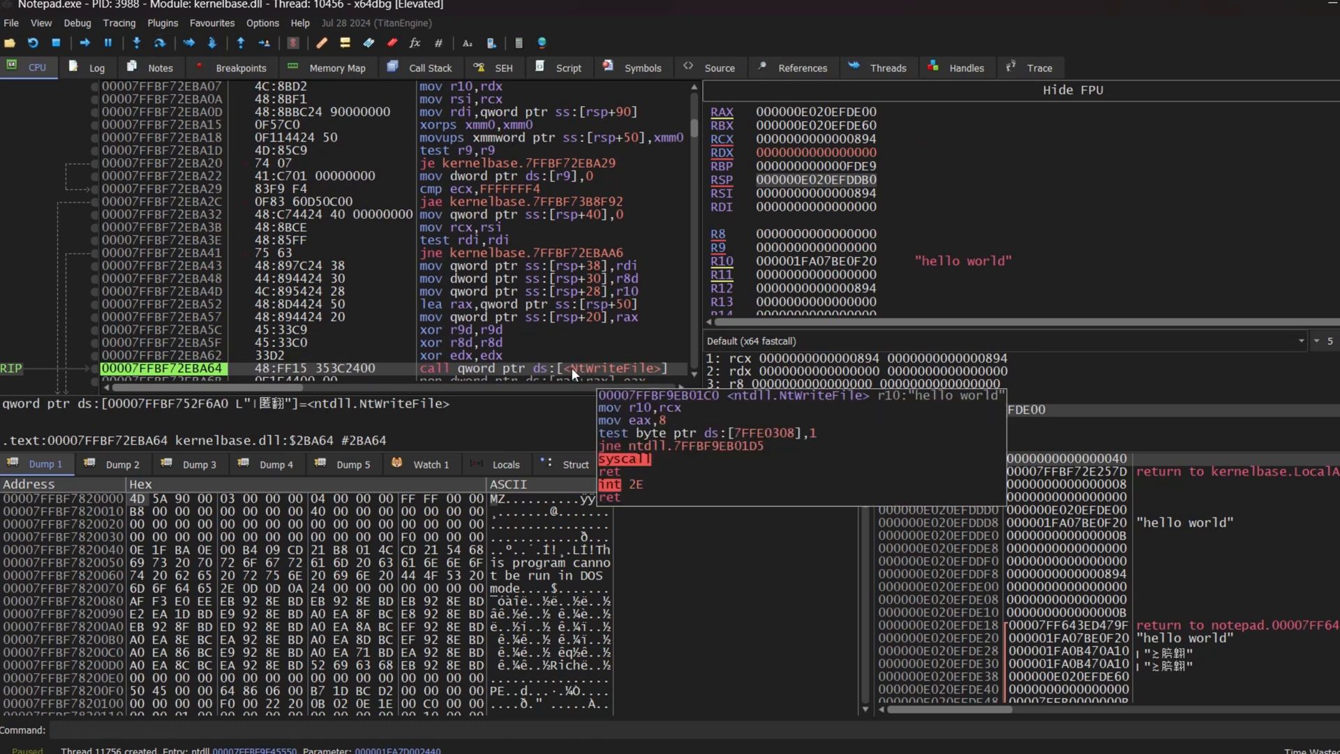
click(137, 43)
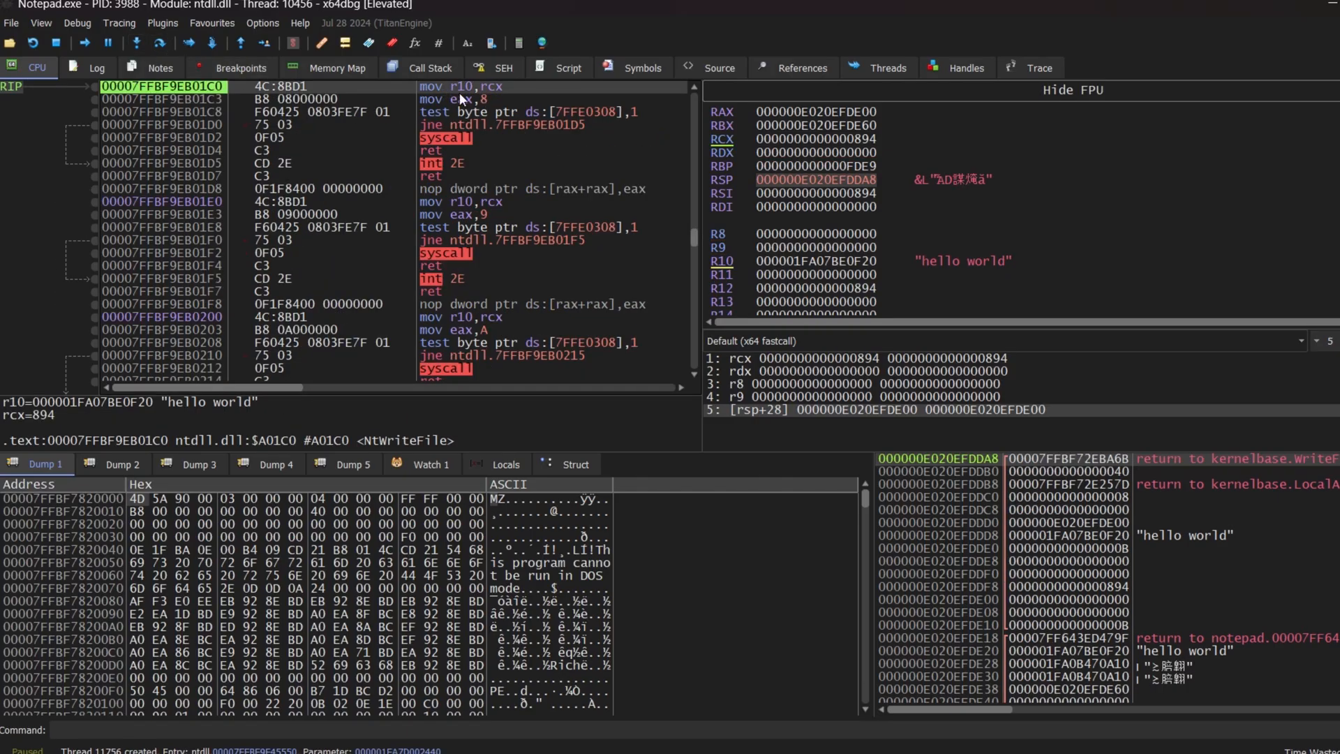
mouse_move(473, 116)
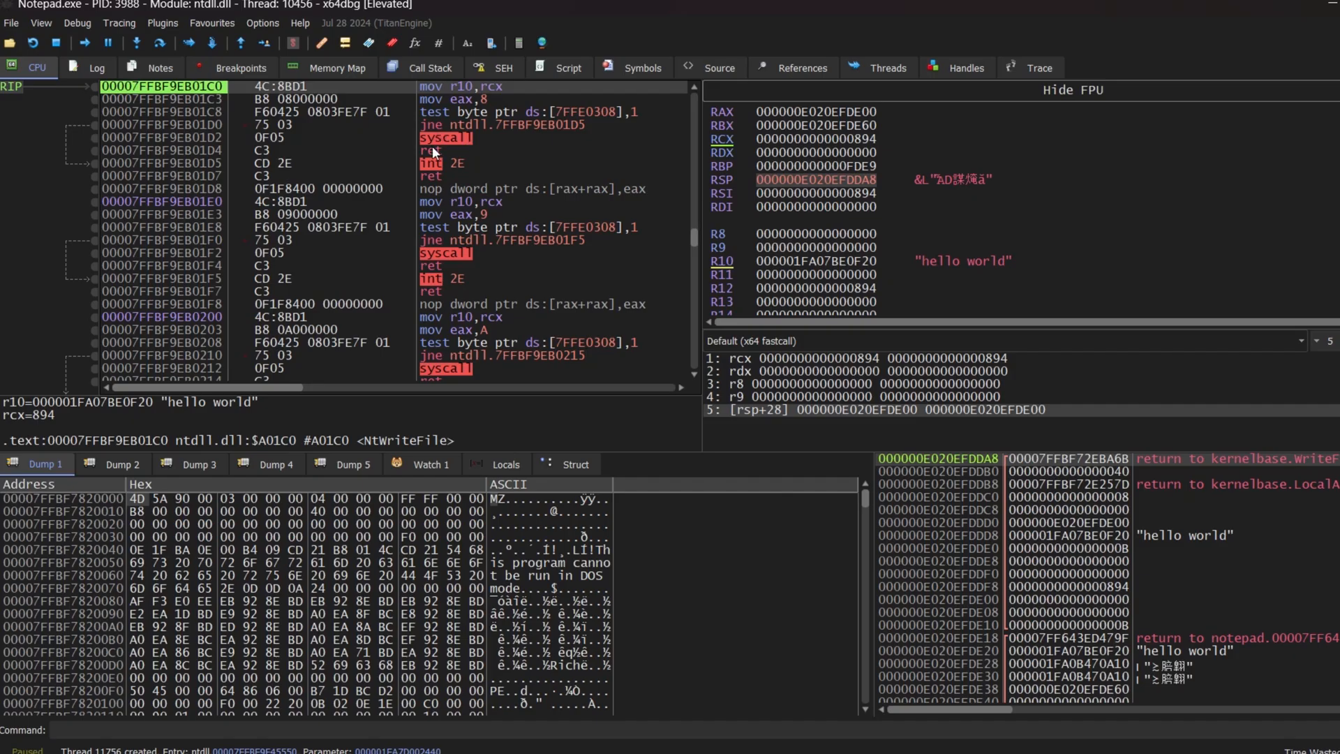
mouse_move(462, 116)
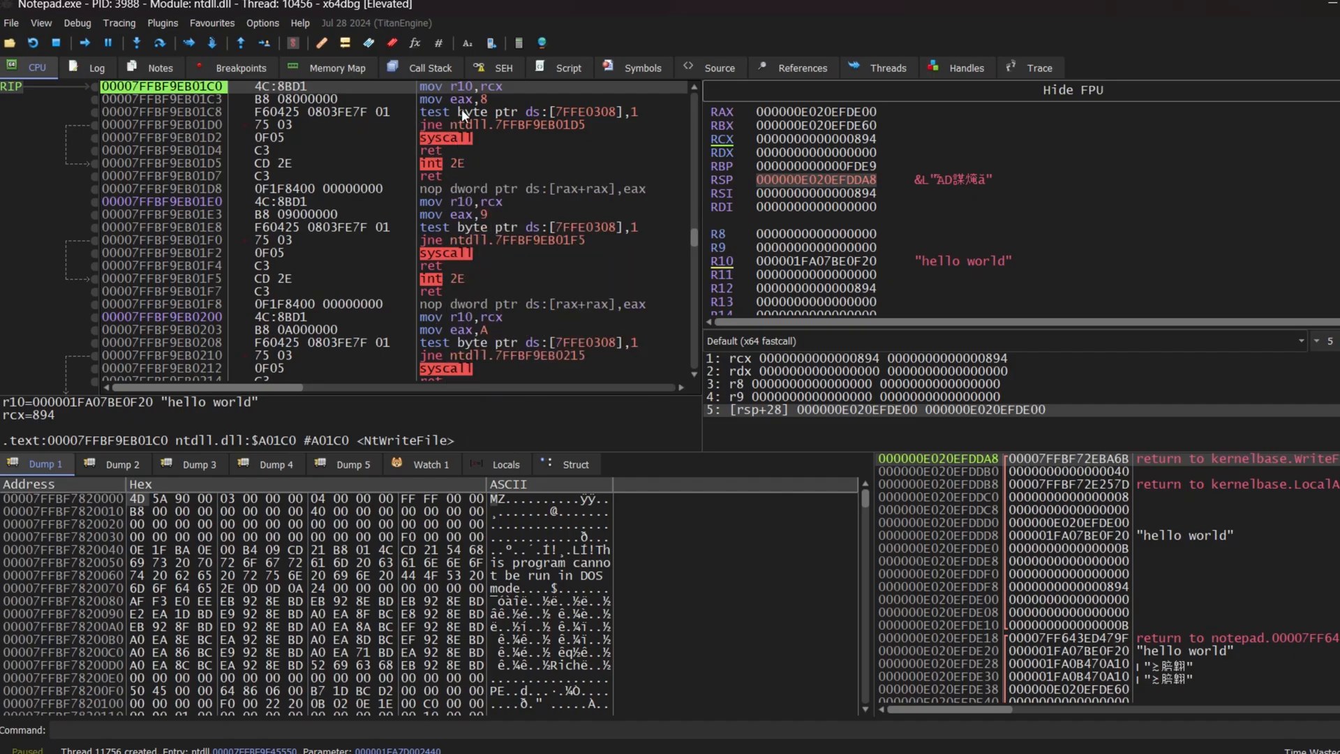